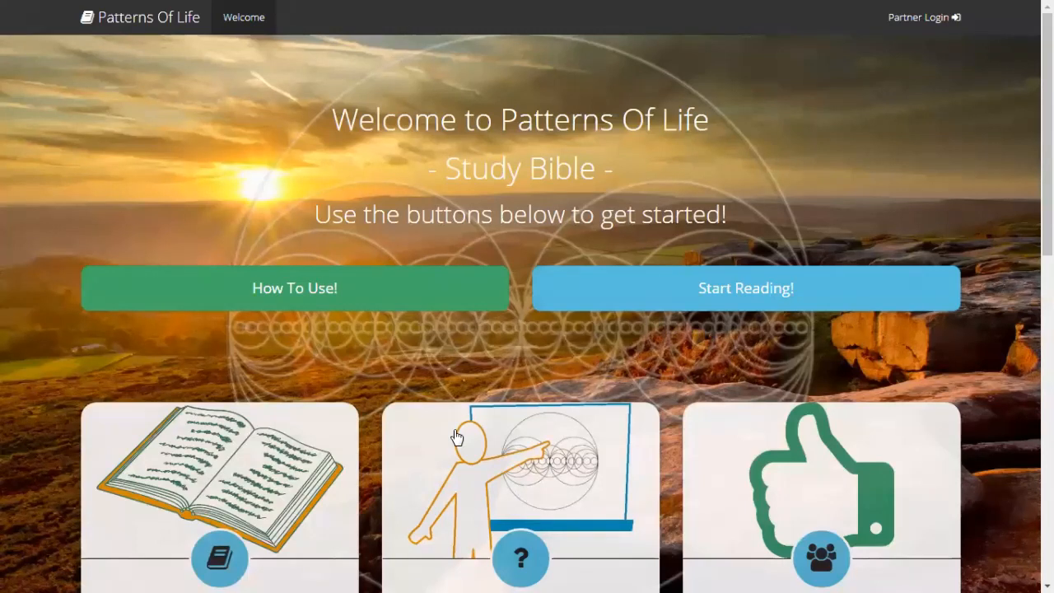
pyautogui.moveTo(646, 204)
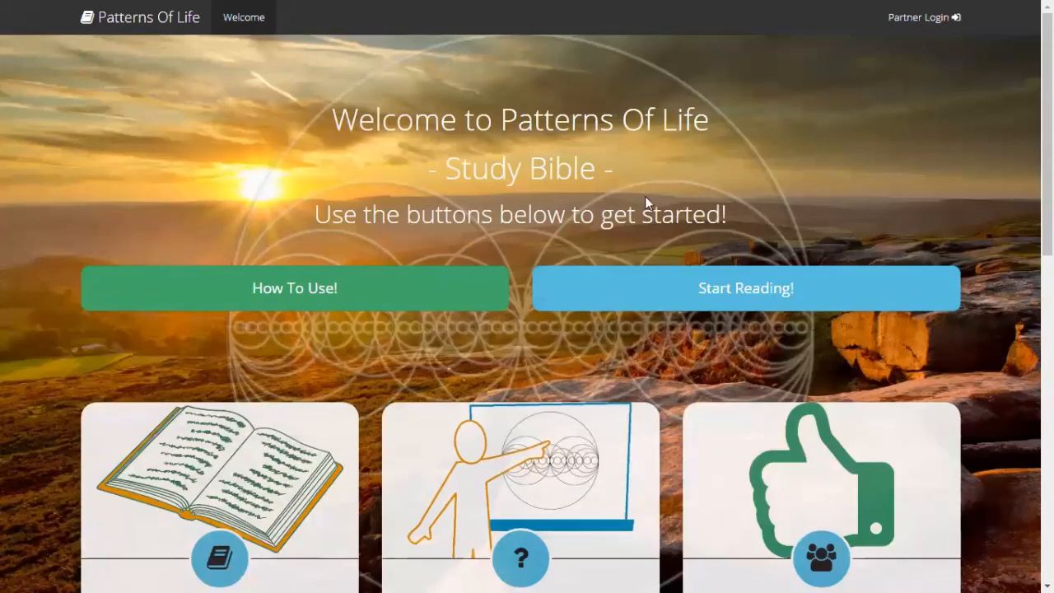
# Start reading from the welcome page to reach Genesis pericope 1, Creation
pyautogui.click(745, 288)
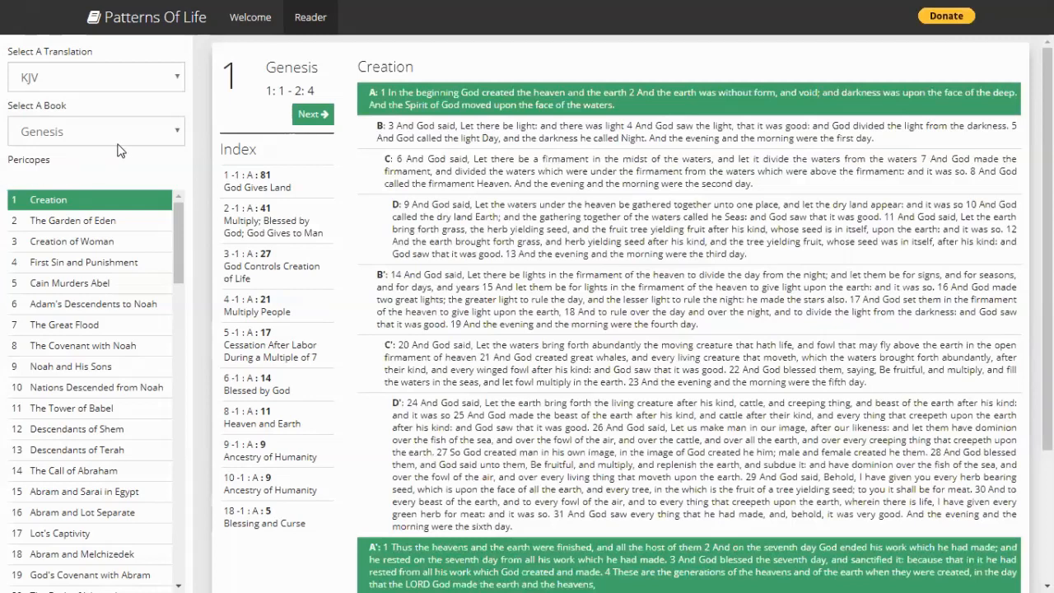
# Check the KJV and Genesis selectors, then scroll through the pericope list and Creation text
pyautogui.click(95, 77)
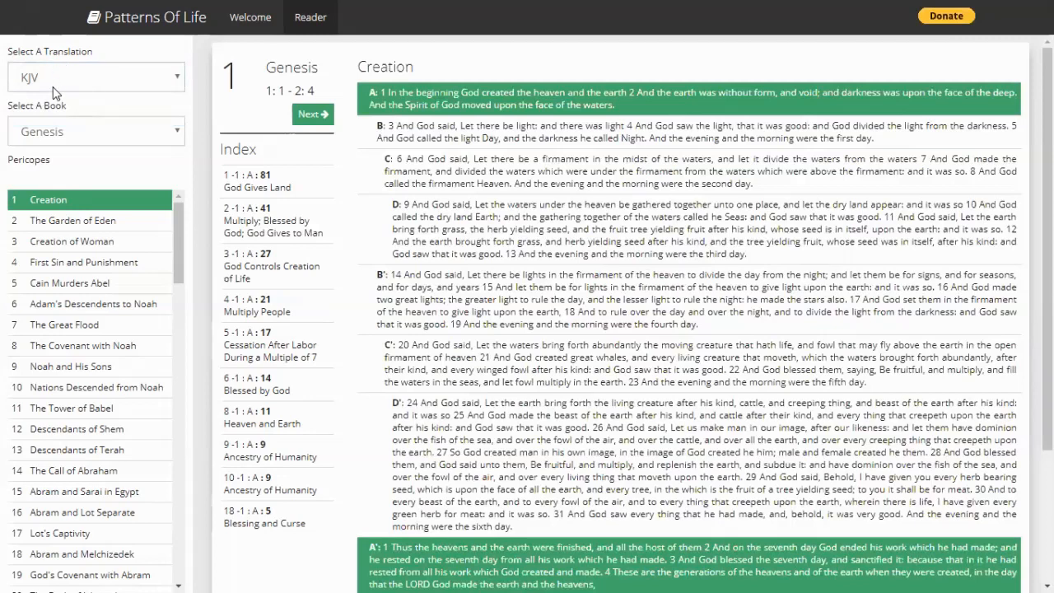
pyautogui.moveTo(60, 140)
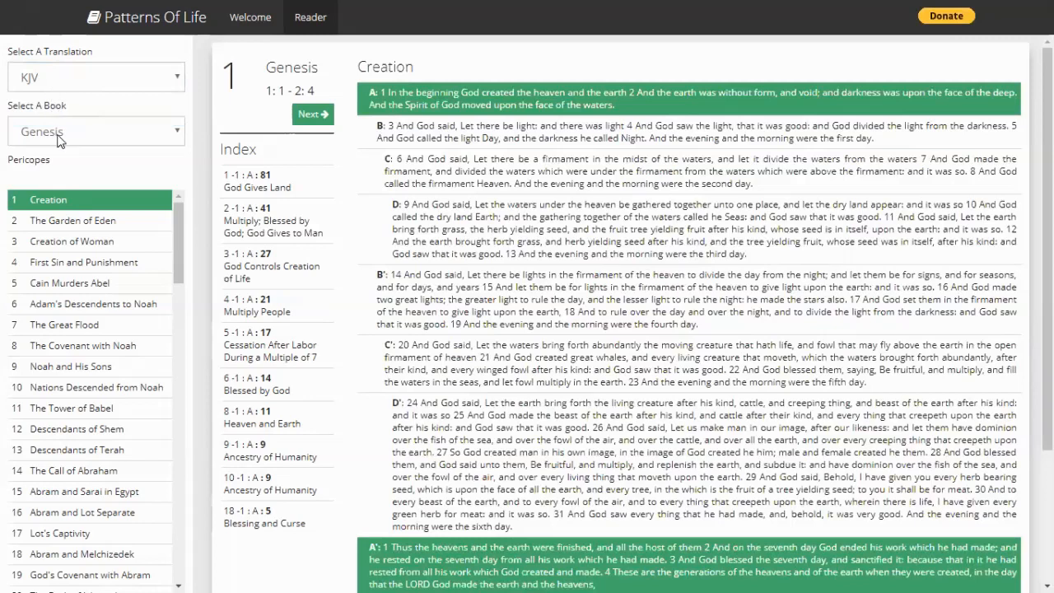
pyautogui.moveTo(73, 138)
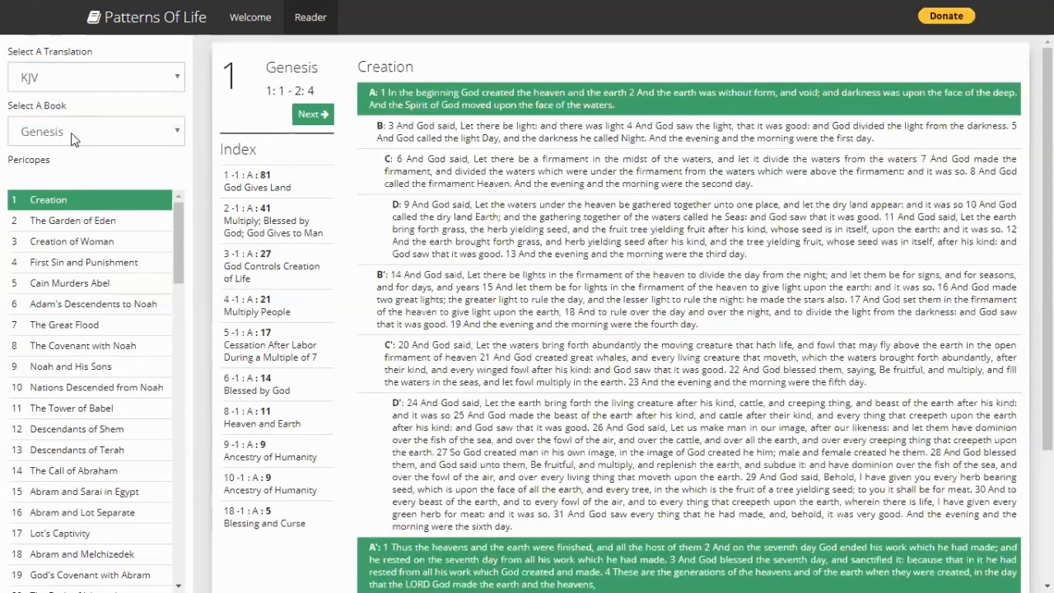
pyautogui.click(95, 131)
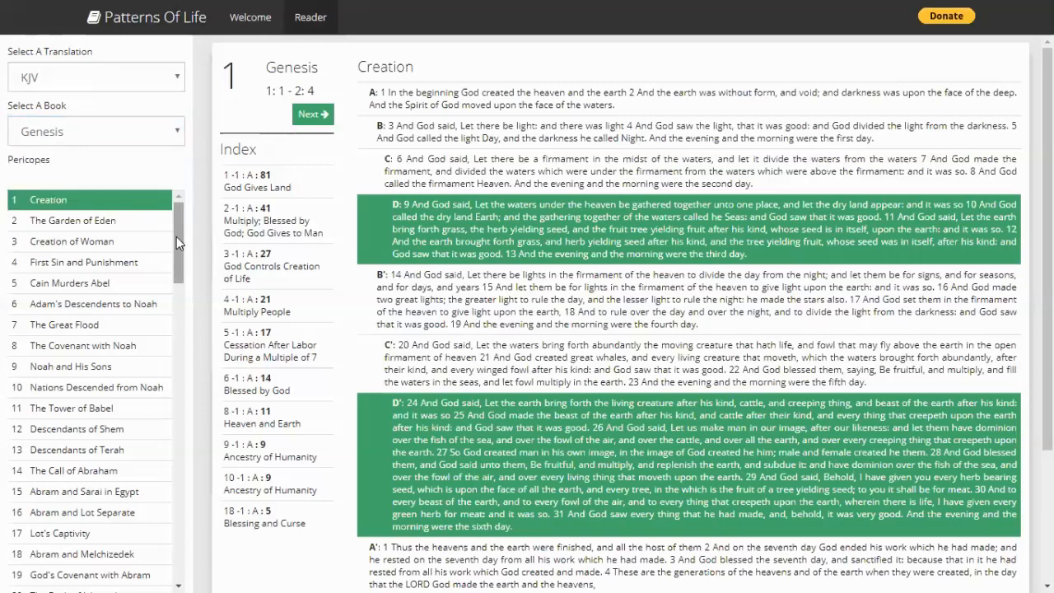
pyautogui.scroll(-3)
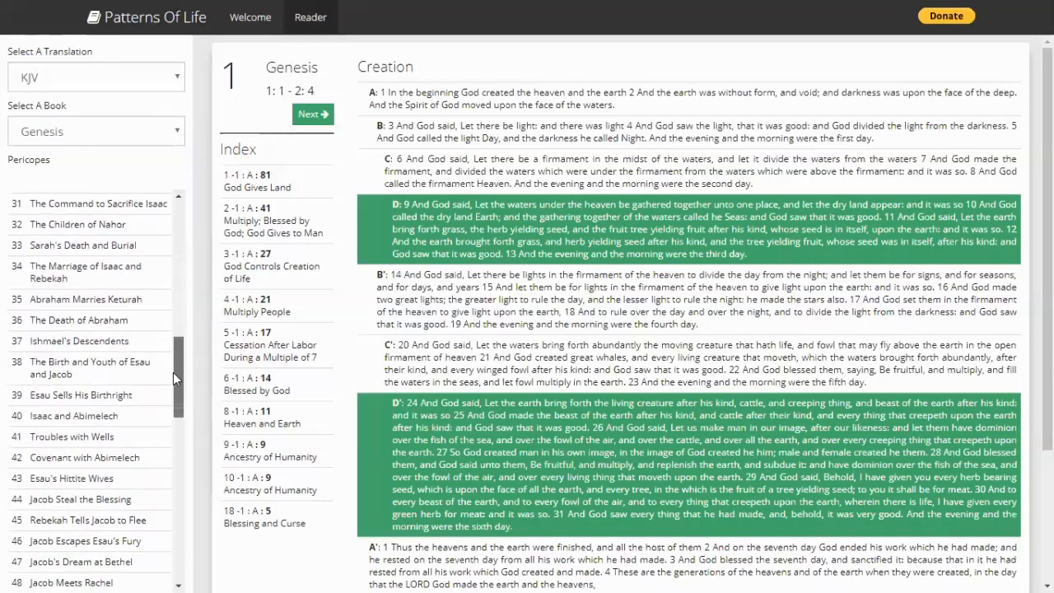
pyautogui.scroll(-3)
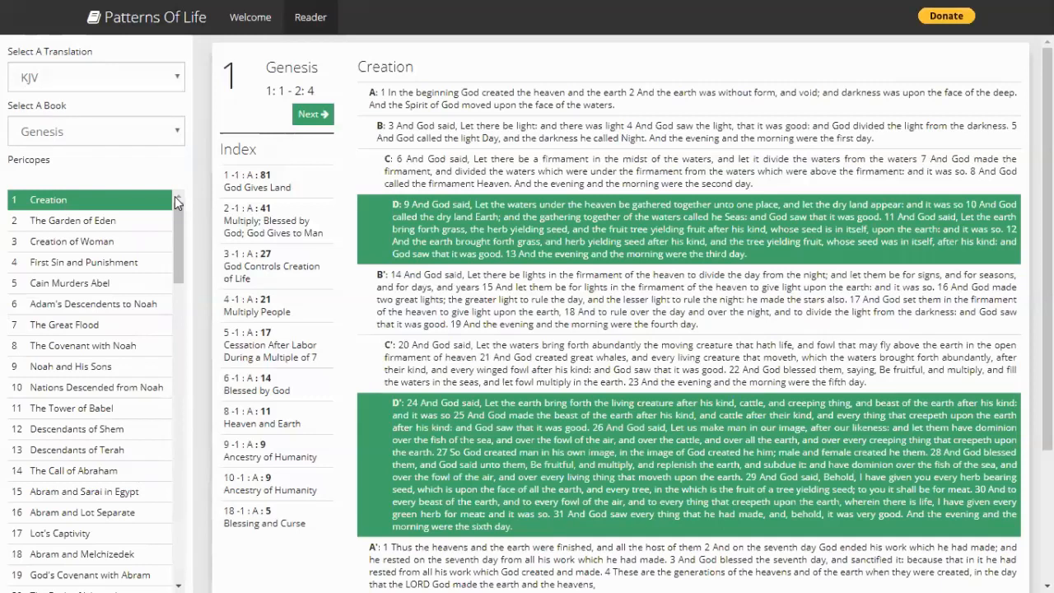
pyautogui.scroll(-3)
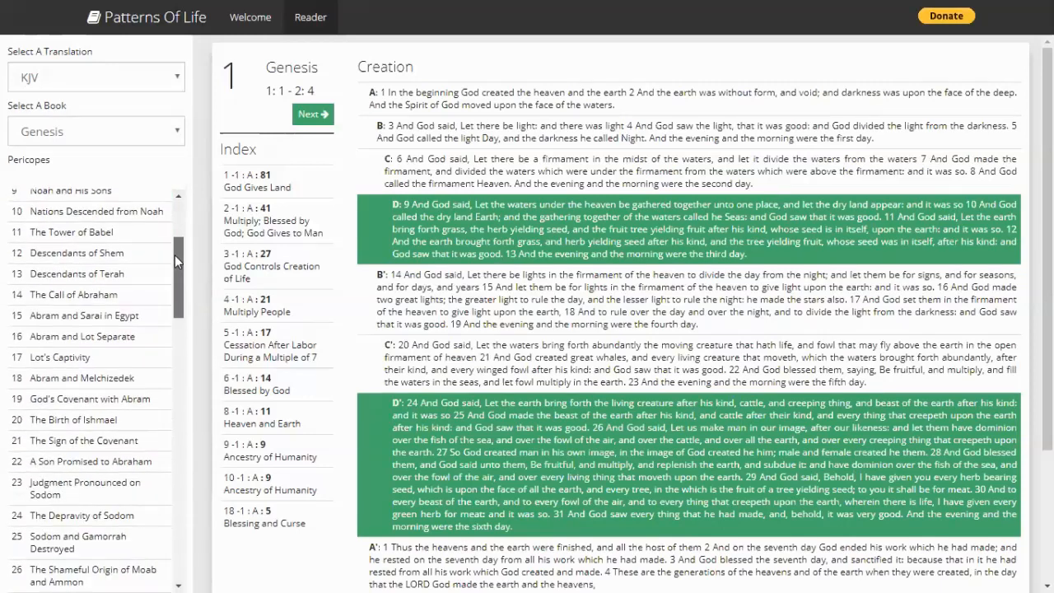
pyautogui.scroll(-3)
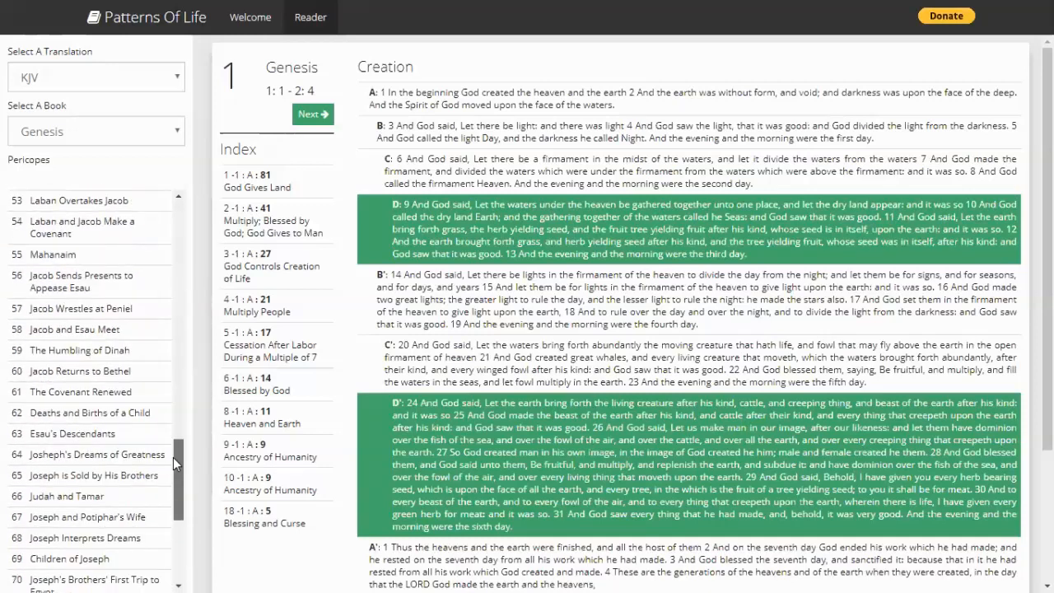
pyautogui.scroll(-3)
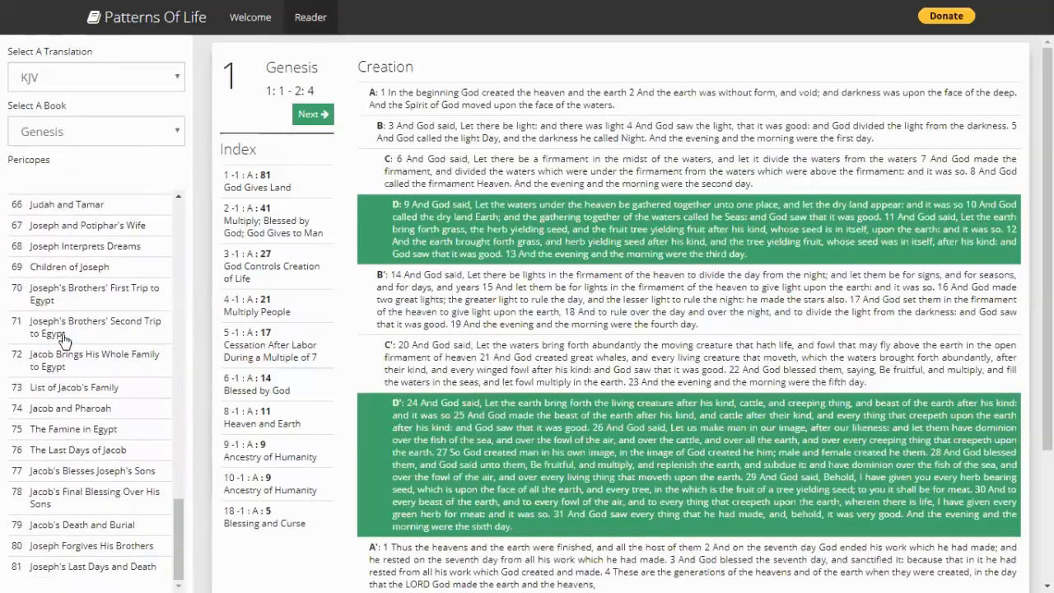
pyautogui.moveTo(186, 424)
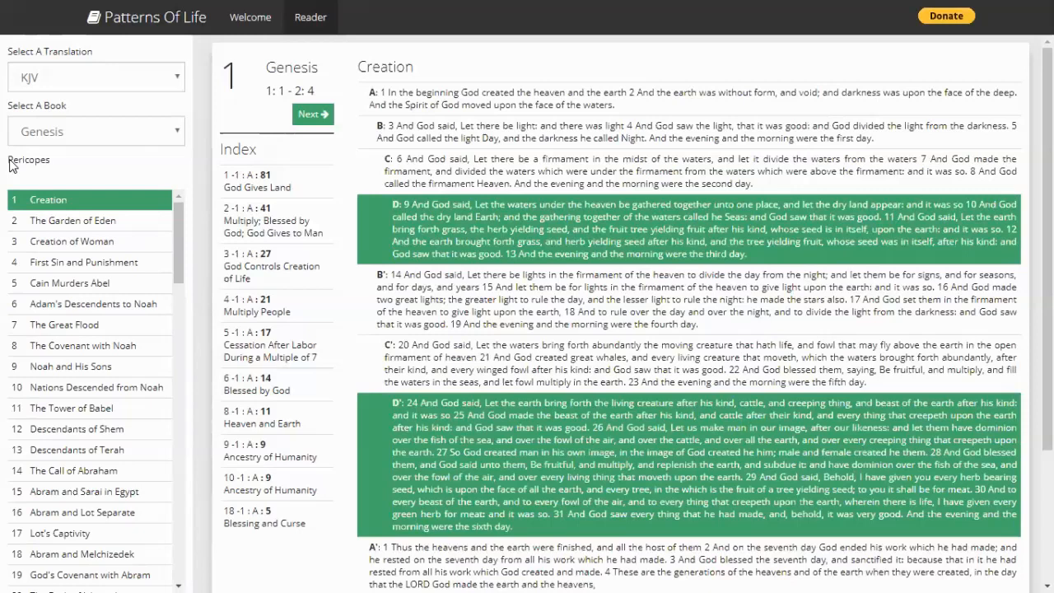
pyautogui.scroll(-3)
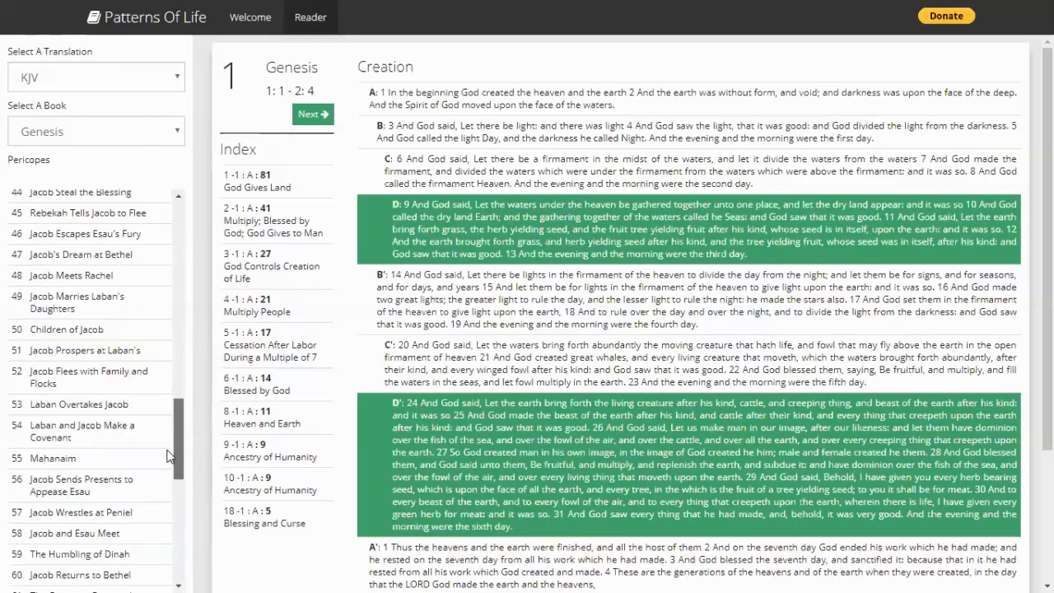
pyautogui.scroll(-3)
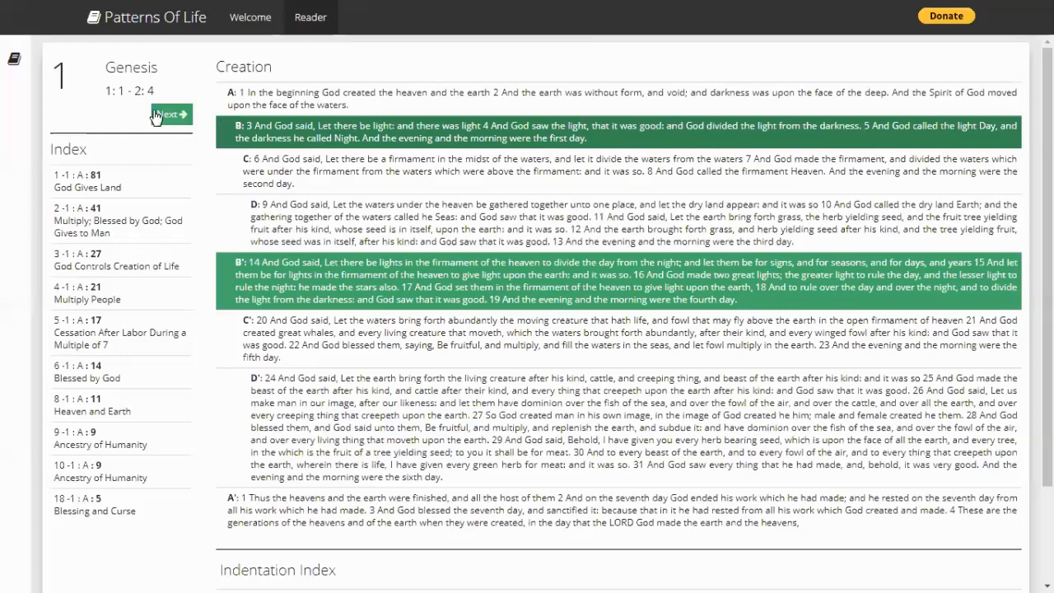
# Step forward from The Garden of Eden toward Genesis pericope 7, The Great Flood
pyautogui.click(167, 114)
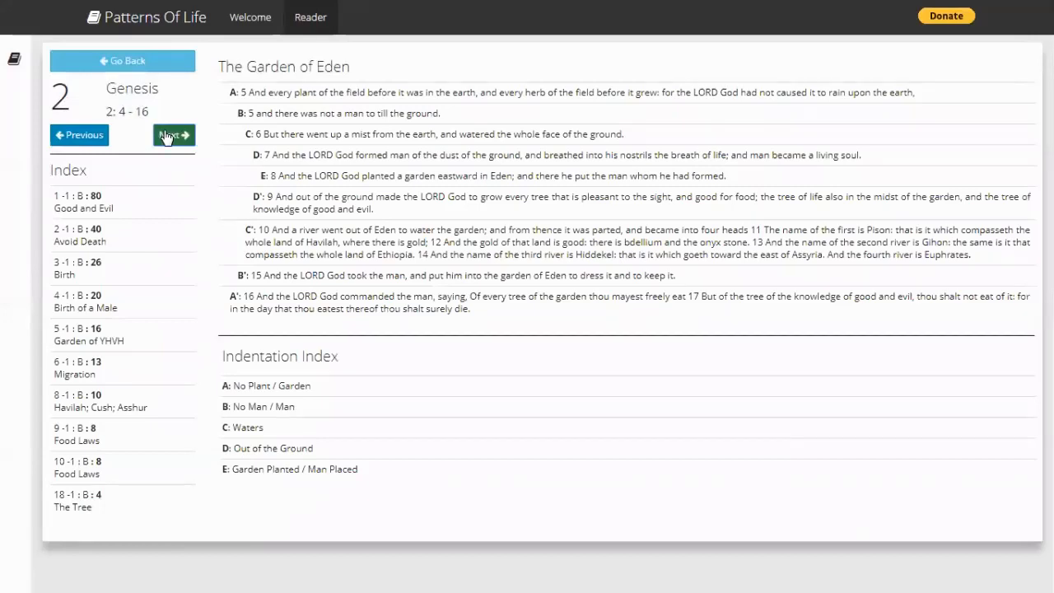
pyautogui.click(173, 135)
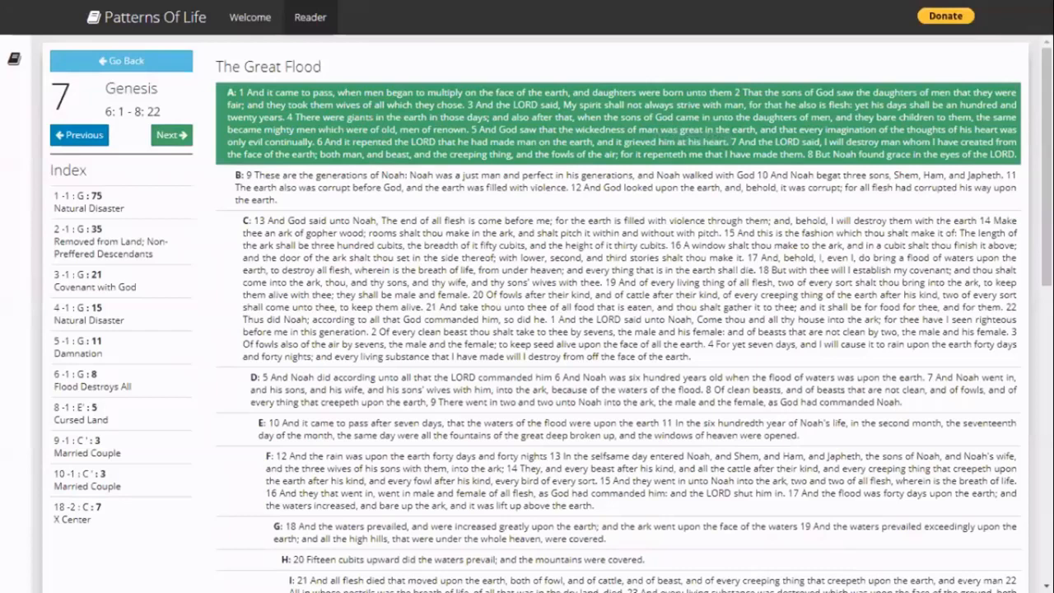
pyautogui.scroll(-3)
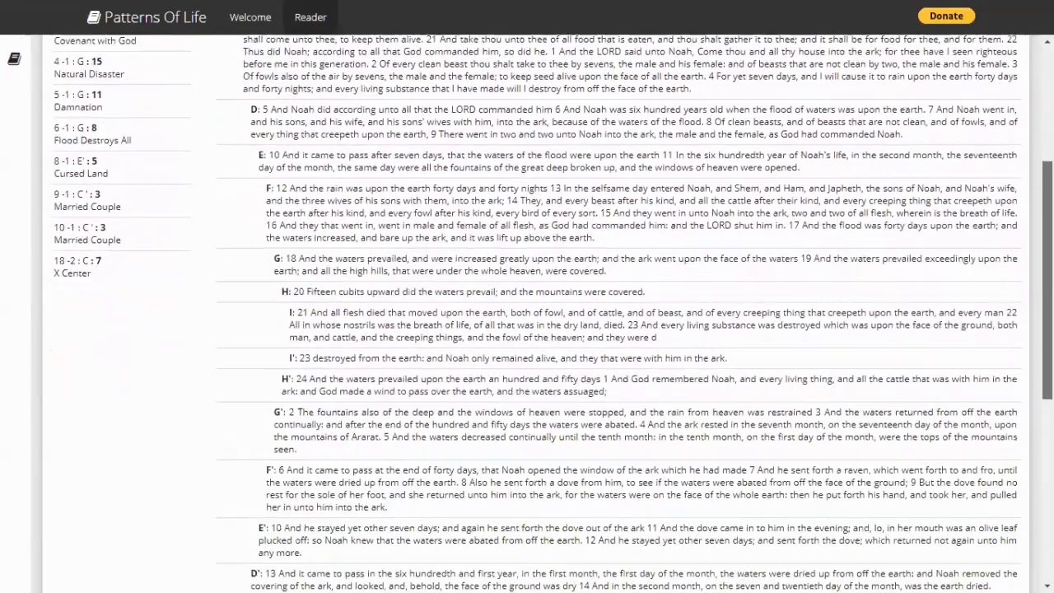
pyautogui.scroll(-3)
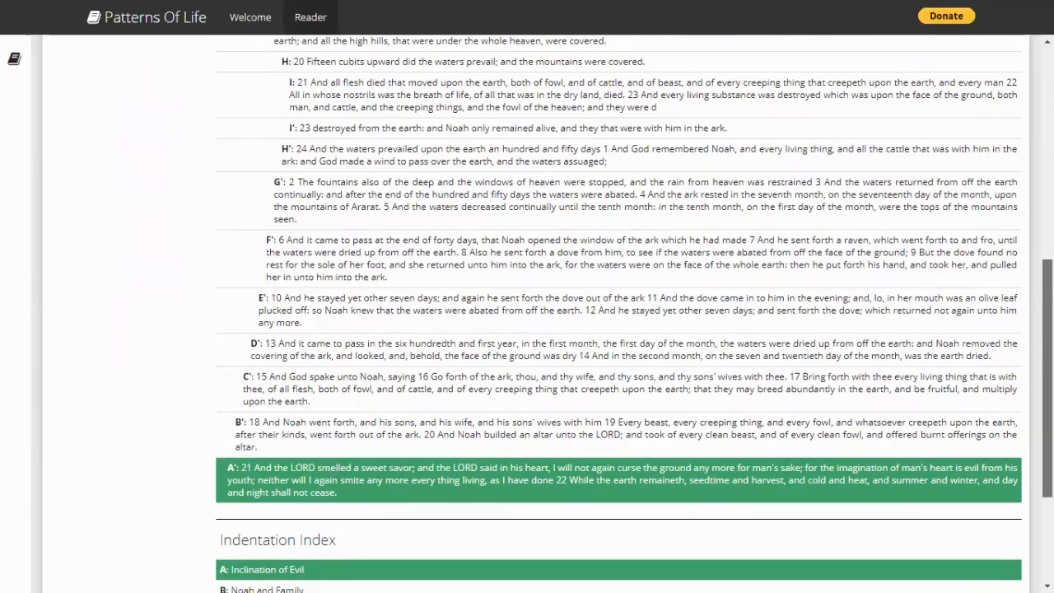
pyautogui.scroll(-3)
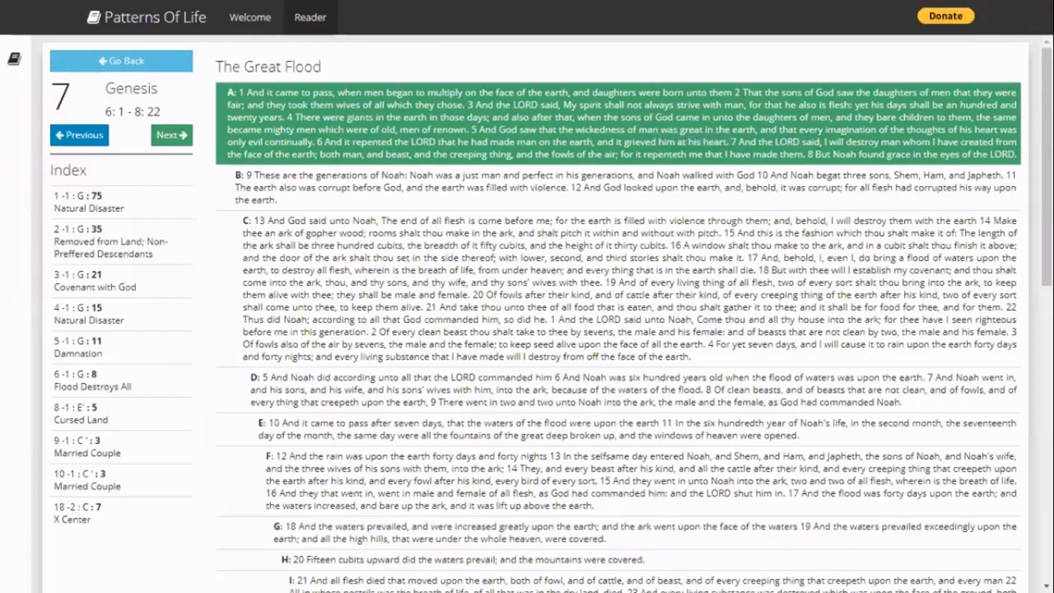
pyautogui.scroll(-3)
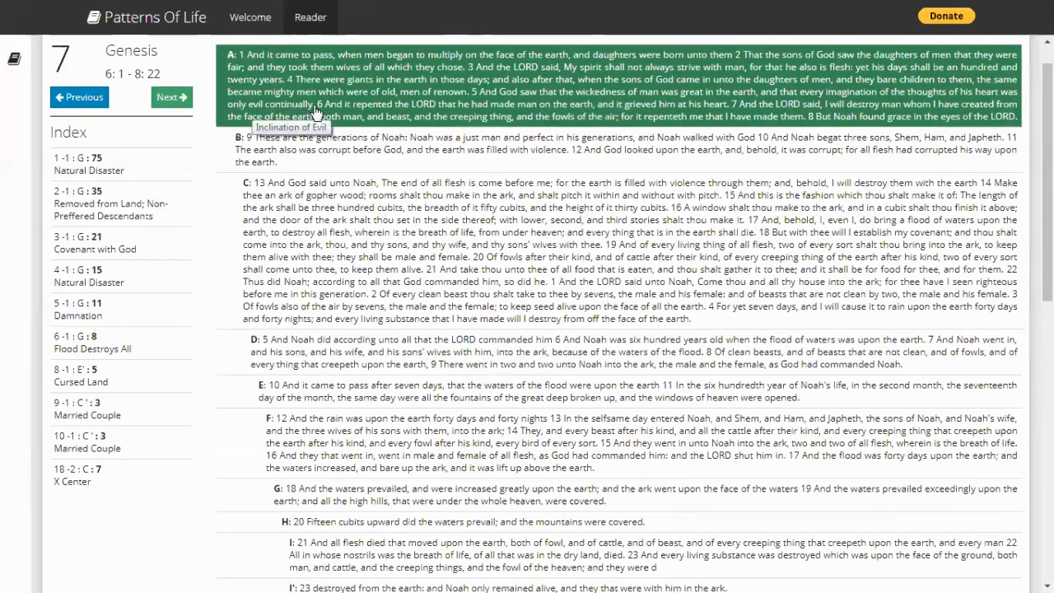
pyautogui.scroll(-3)
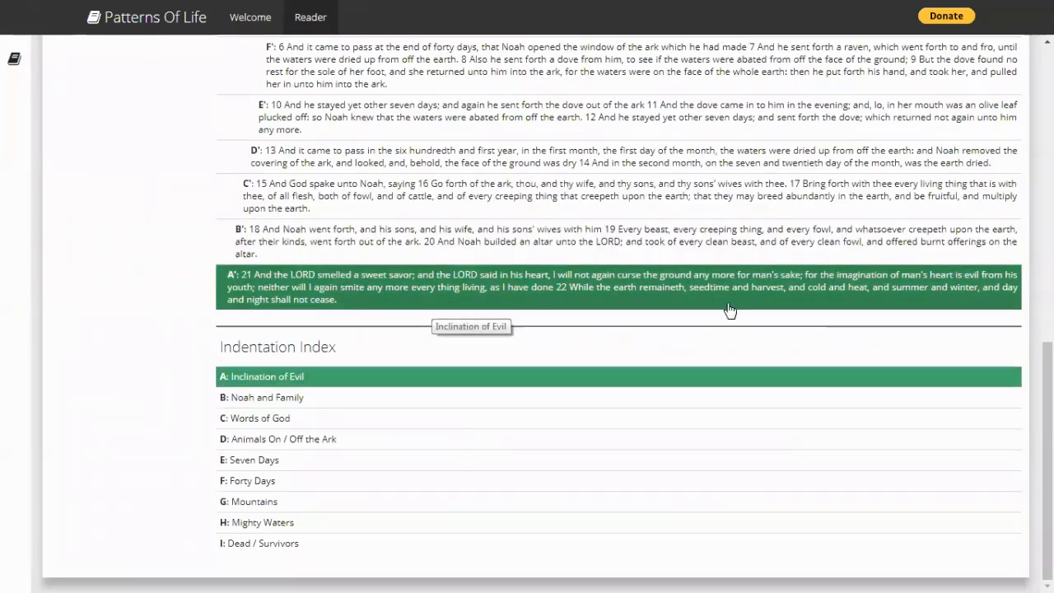
pyautogui.moveTo(941, 276)
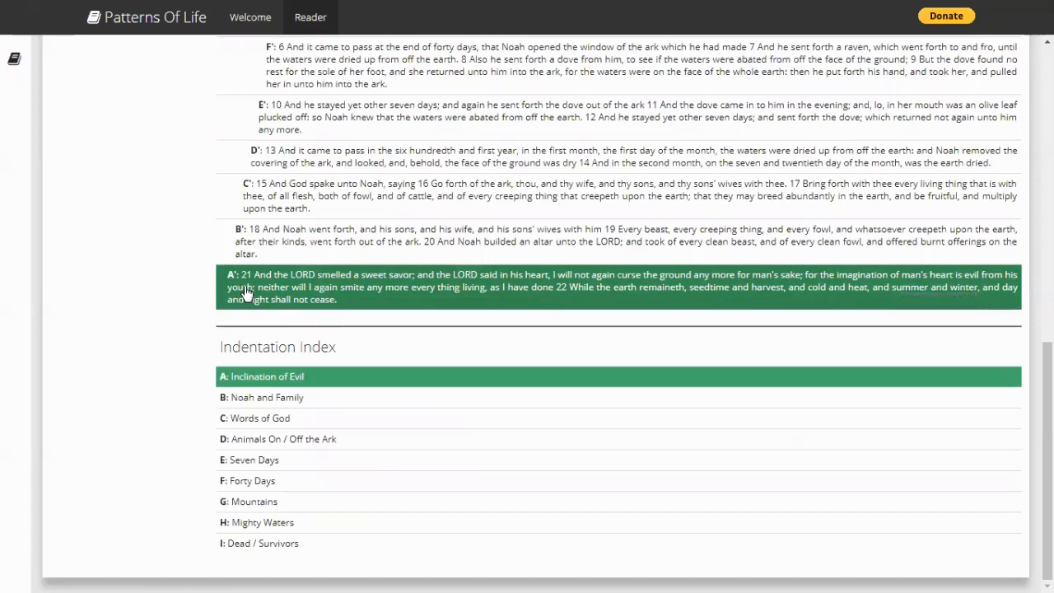
pyautogui.scroll(-3)
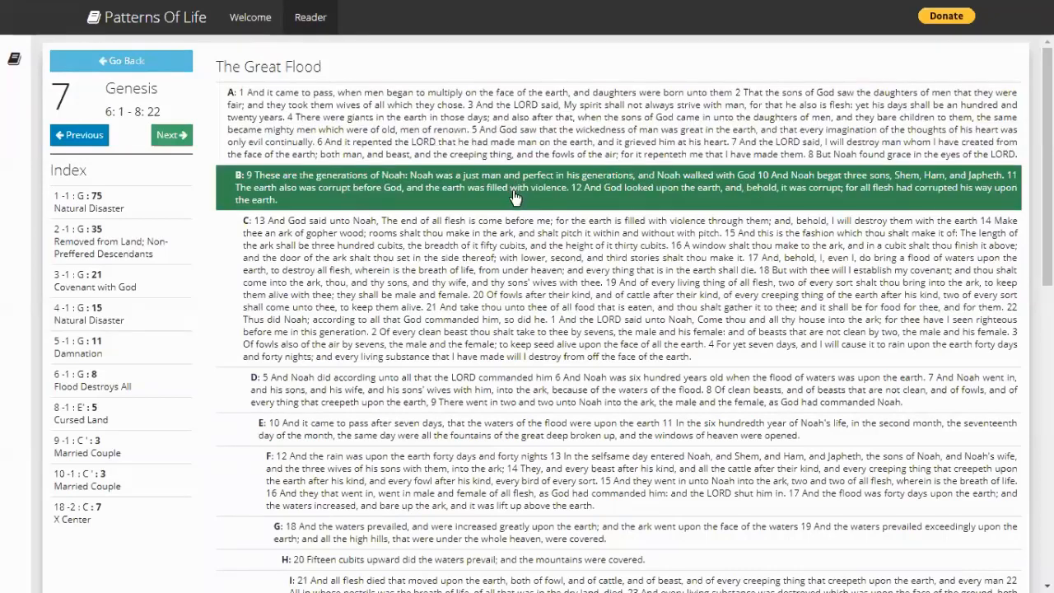
pyautogui.moveTo(515, 197)
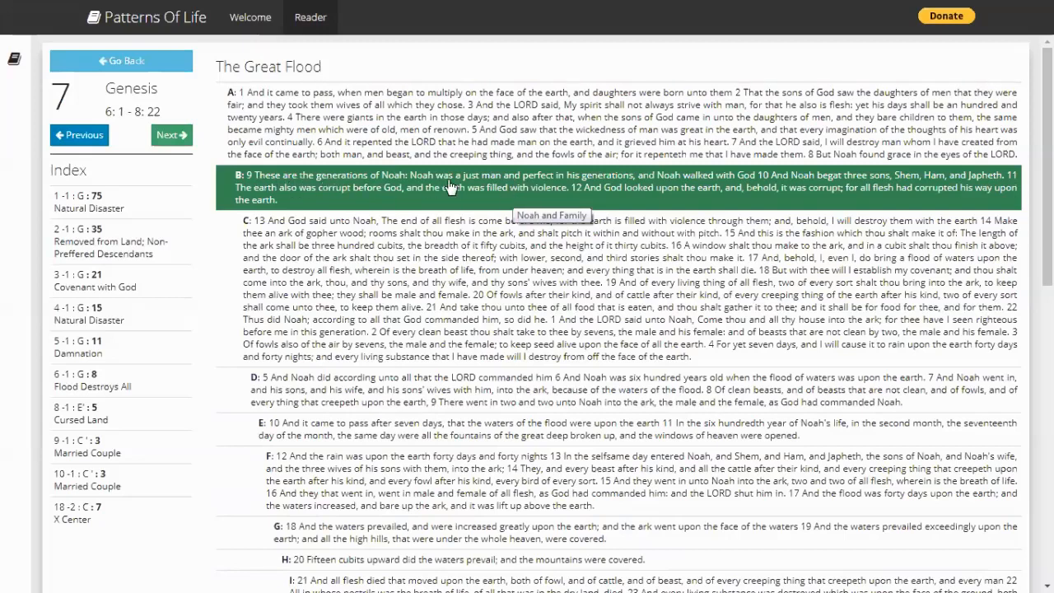
pyautogui.moveTo(626, 179)
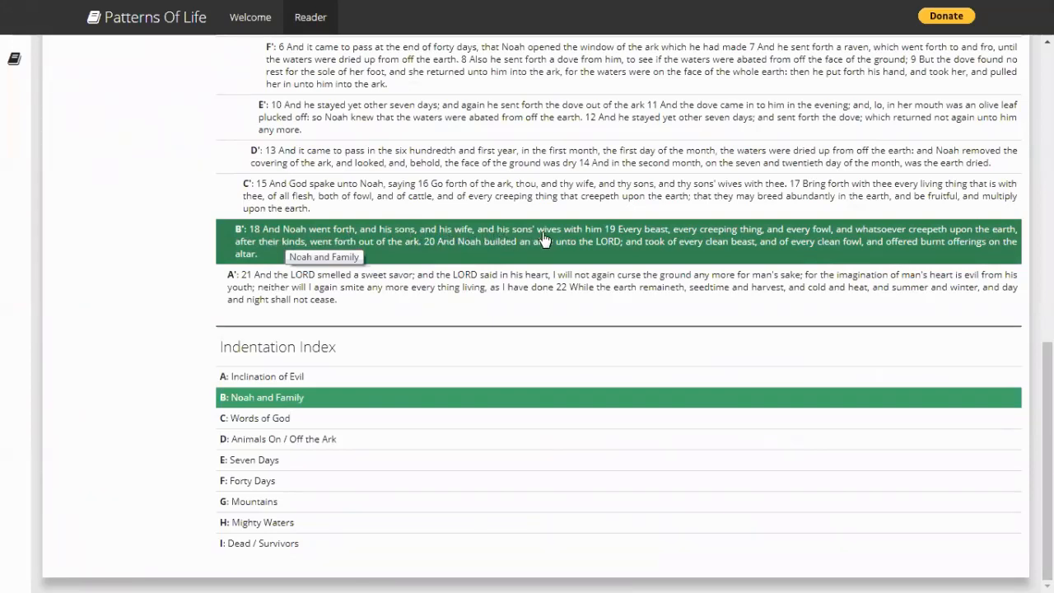
pyautogui.moveTo(523, 238)
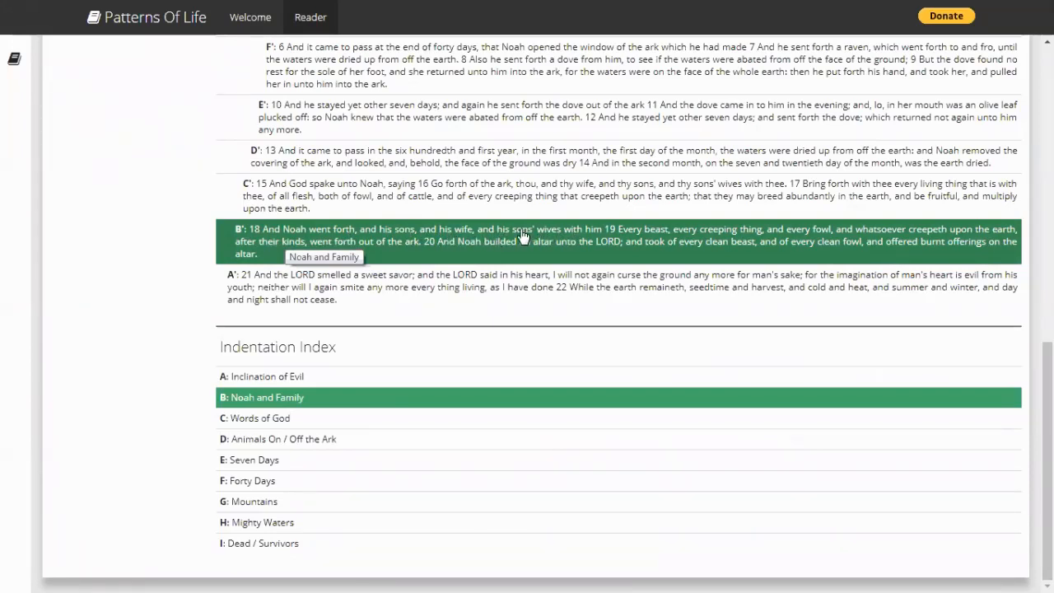
# Select the B' Noah and Family passage of The Great Flood
pyautogui.click(527, 287)
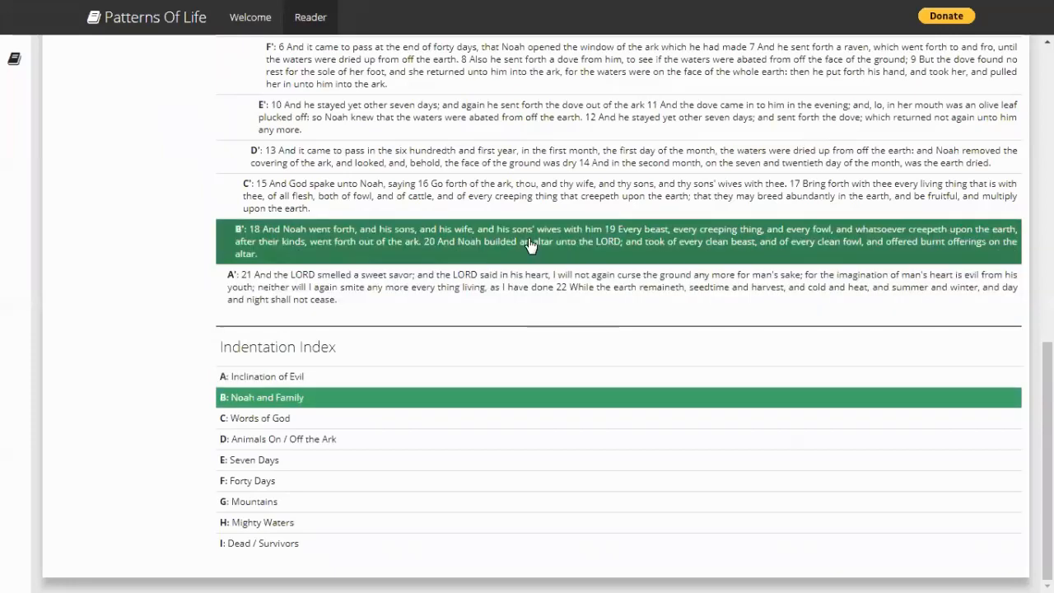
pyautogui.moveTo(499, 239)
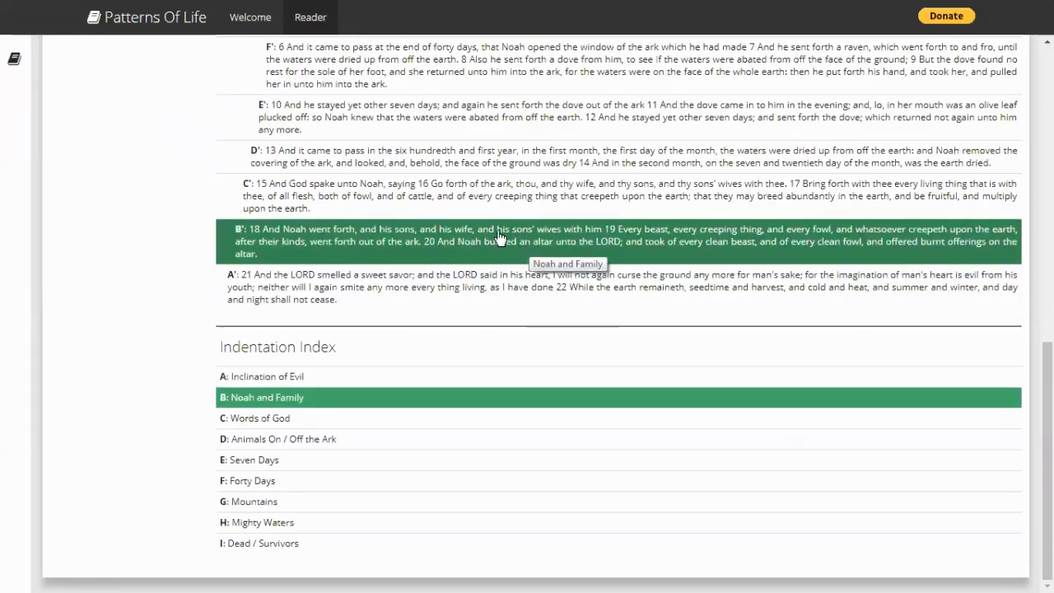
pyautogui.moveTo(466, 240)
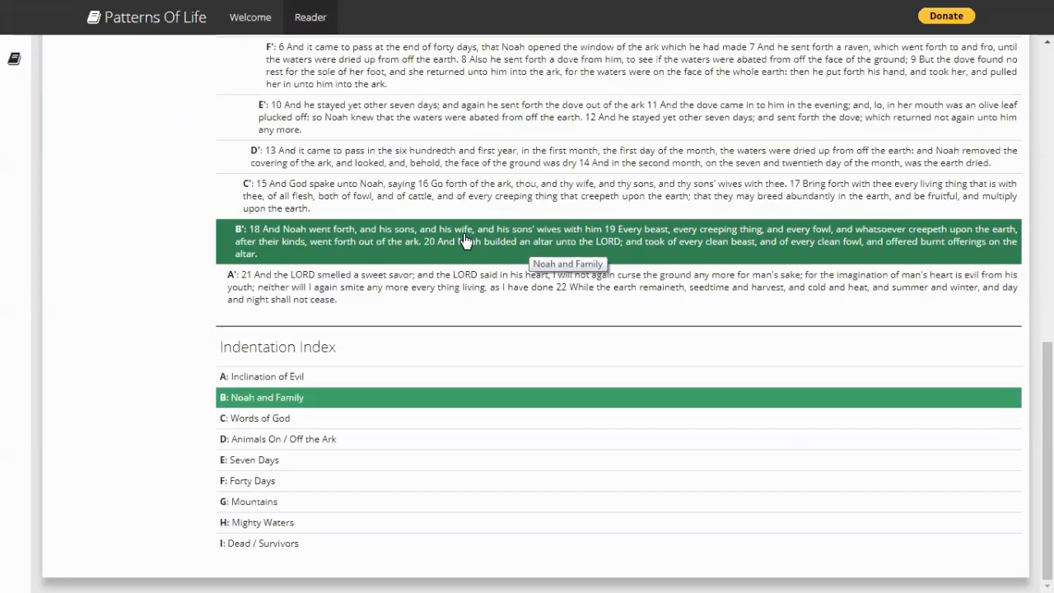
pyautogui.moveTo(507, 286)
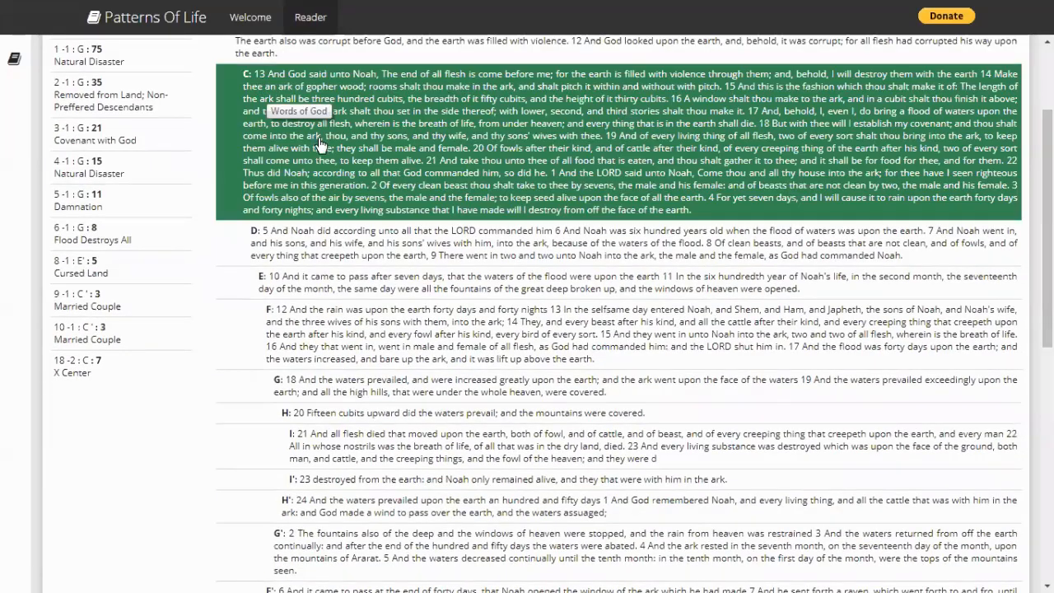
pyautogui.moveTo(412, 142)
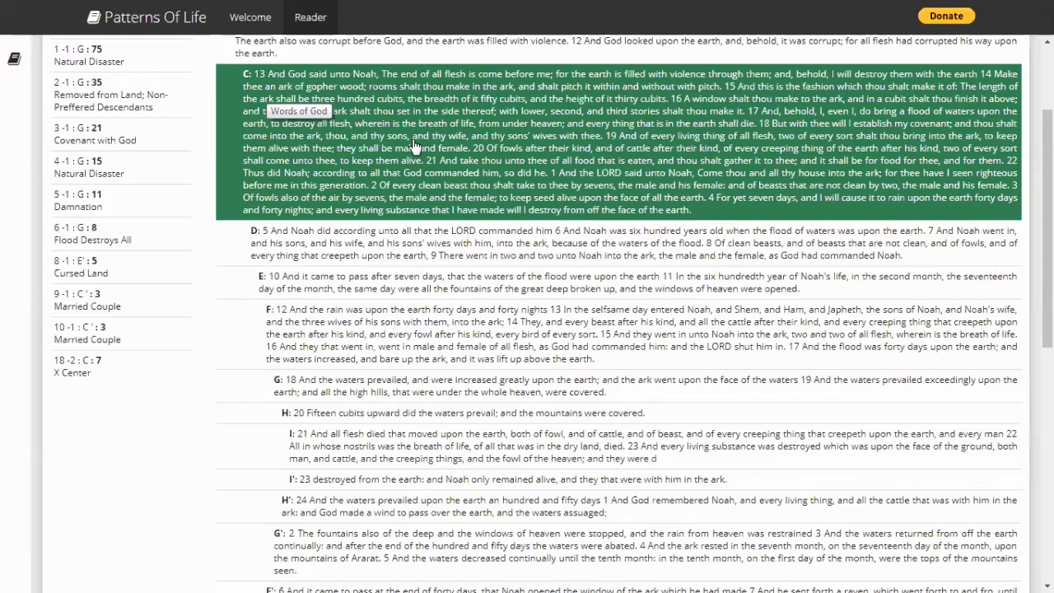
pyautogui.moveTo(442, 148)
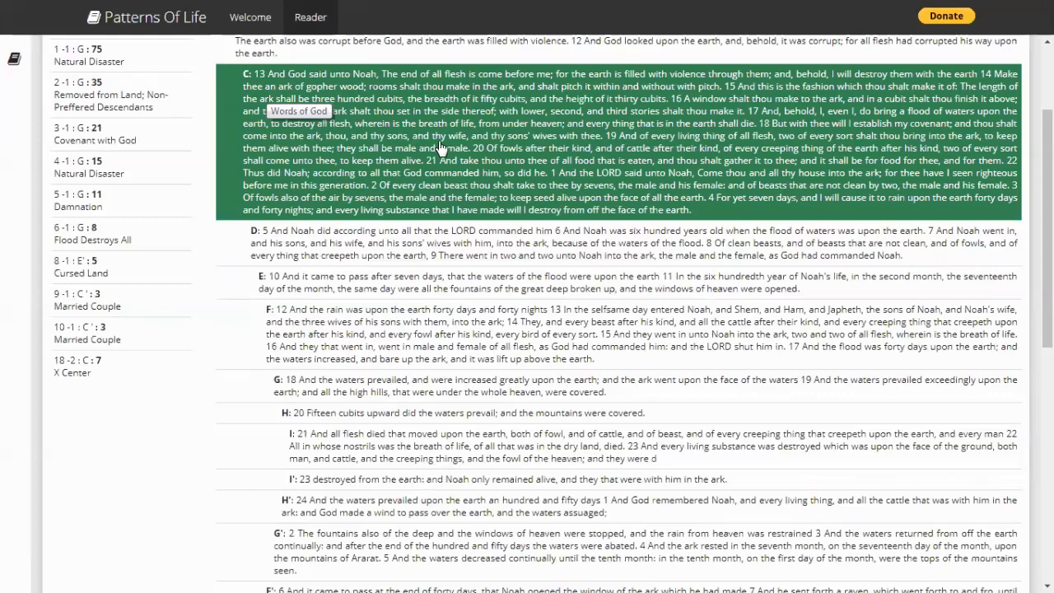
pyautogui.moveTo(440, 148)
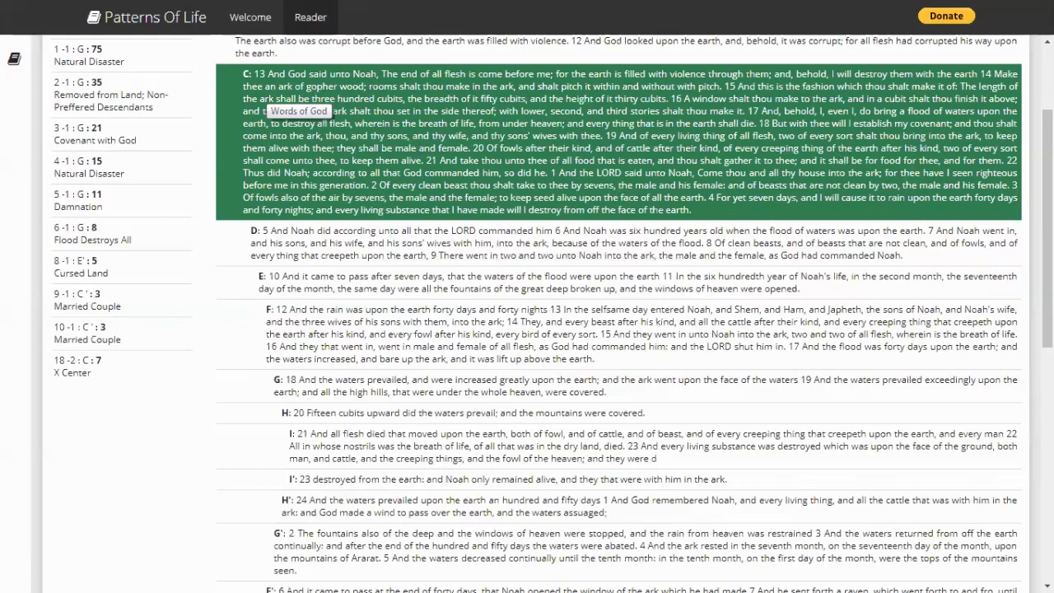
# Scroll down to the C' Words of God passage matching section C
pyautogui.scroll(-3)
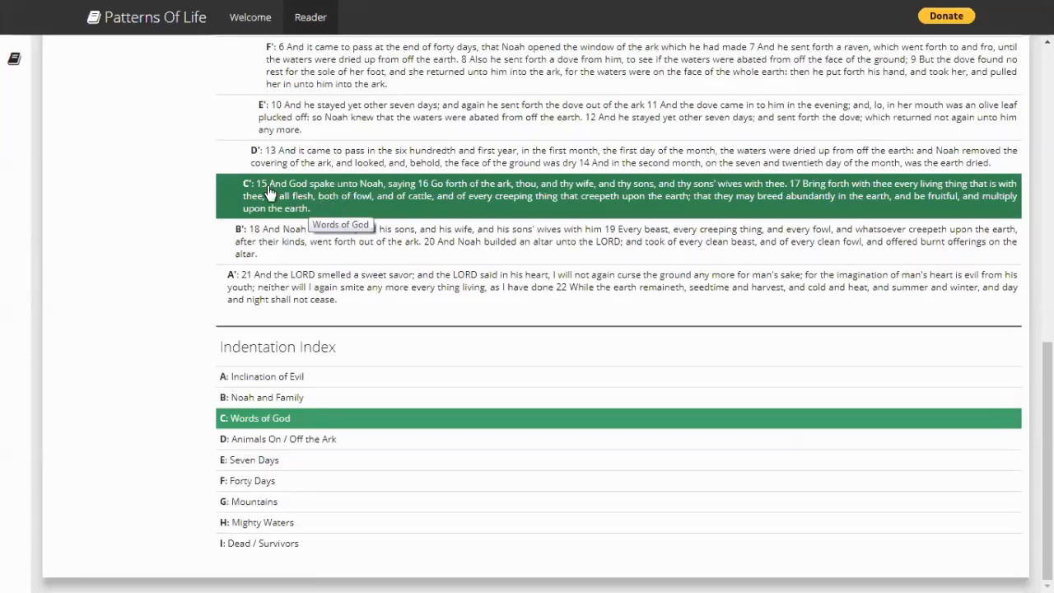
pyautogui.moveTo(482, 196)
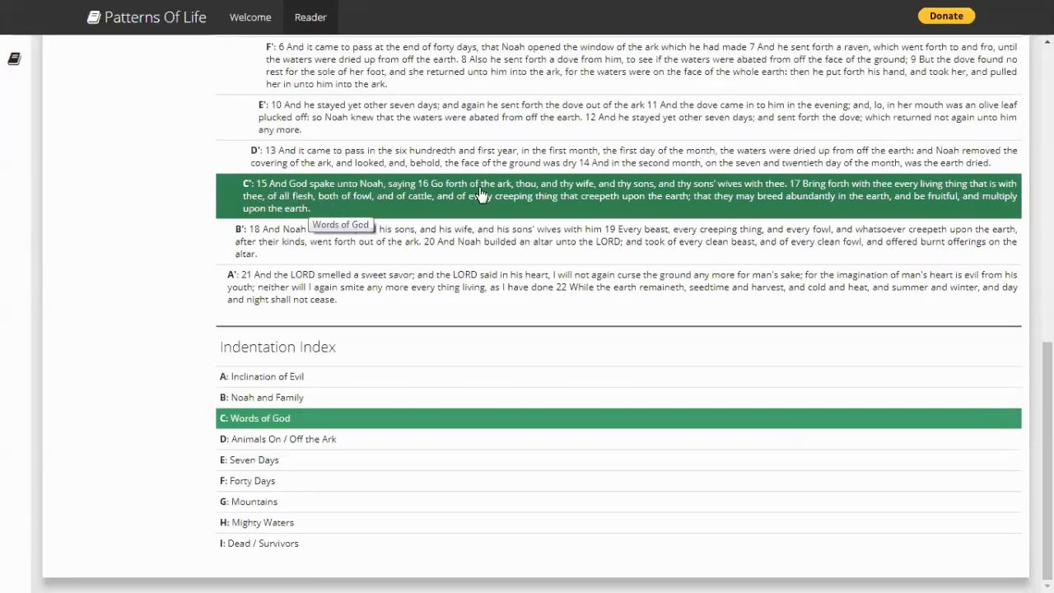
pyautogui.moveTo(612, 191)
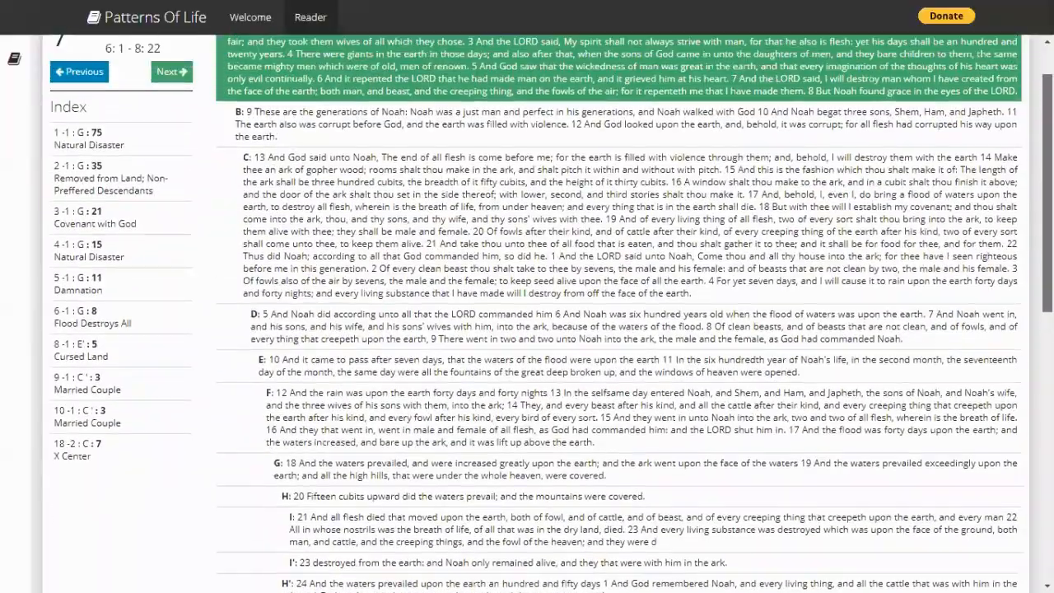
# Scroll past section D and select E to highlight the E/E' Seven Days pair
pyautogui.scroll(-3)
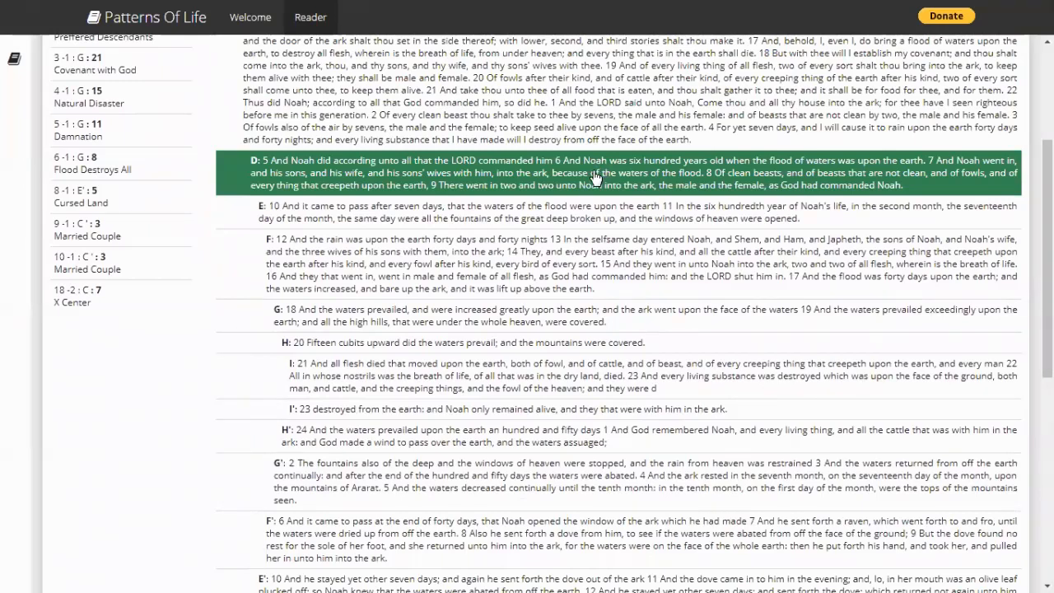
pyautogui.moveTo(598, 179)
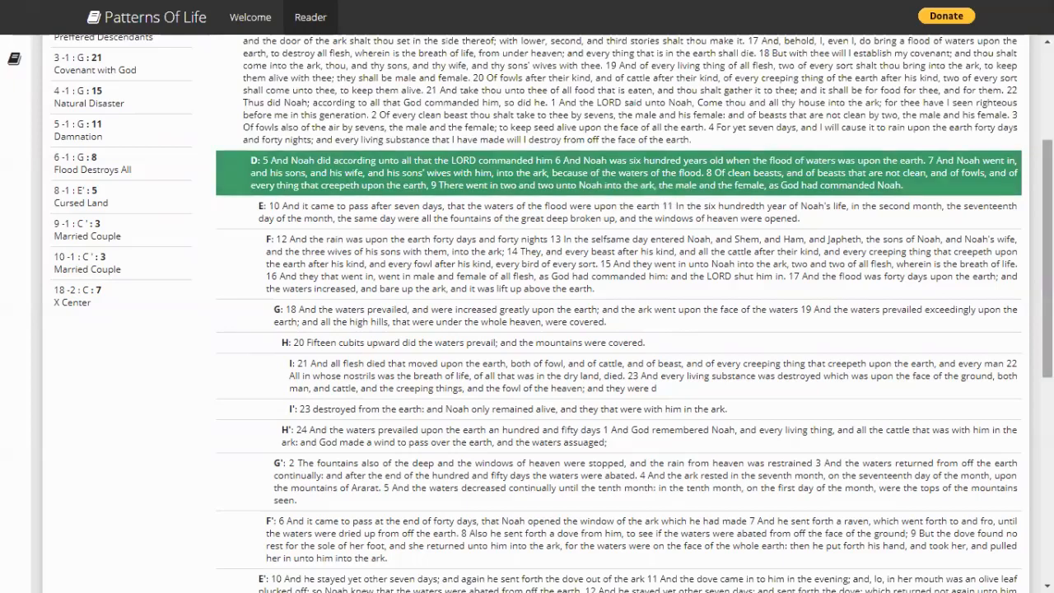
pyautogui.scroll(-3)
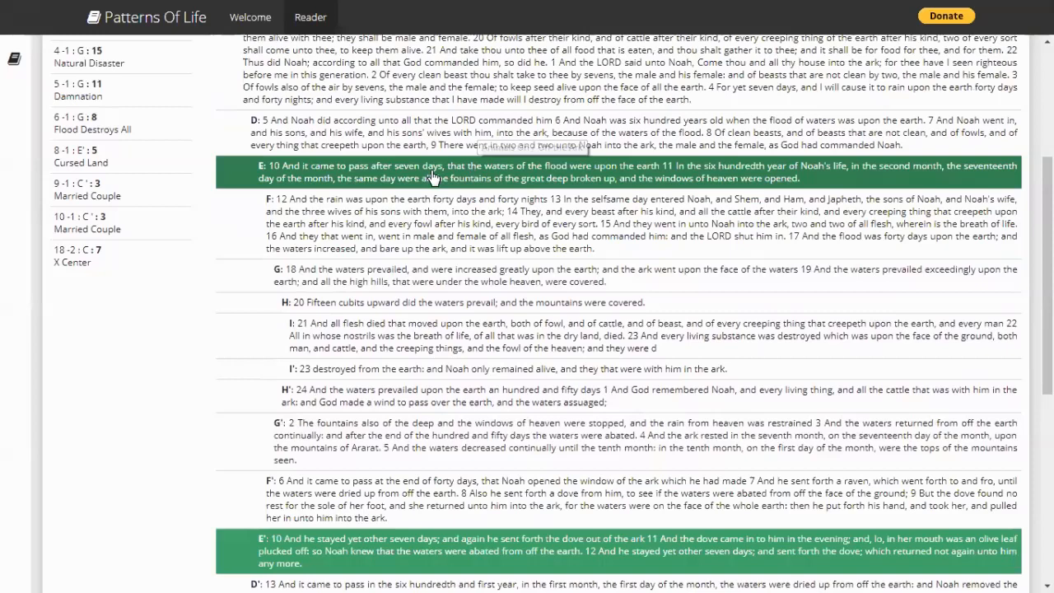
pyautogui.click(411, 133)
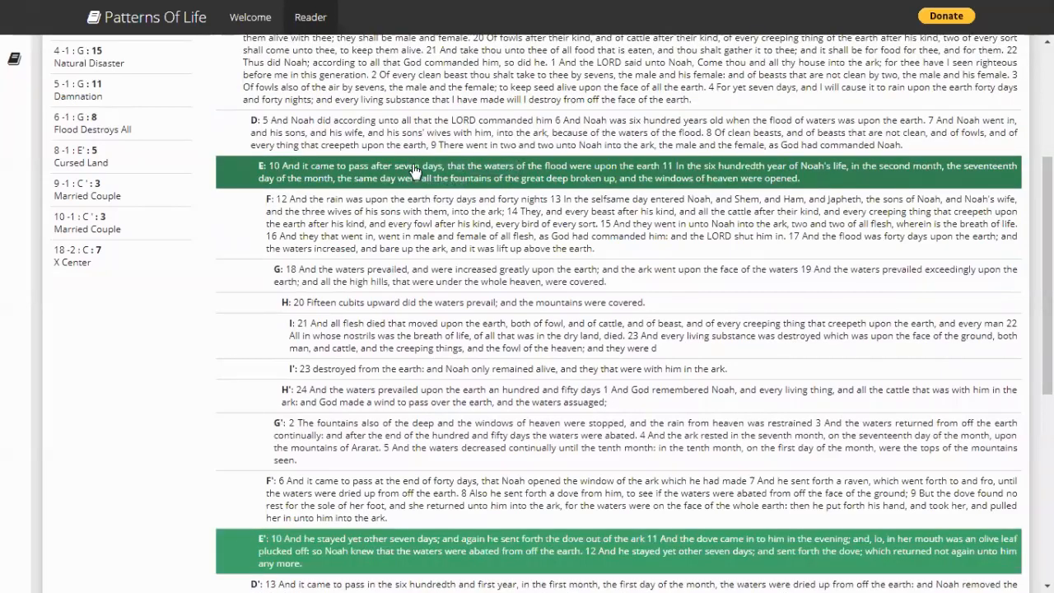
pyautogui.moveTo(560, 178)
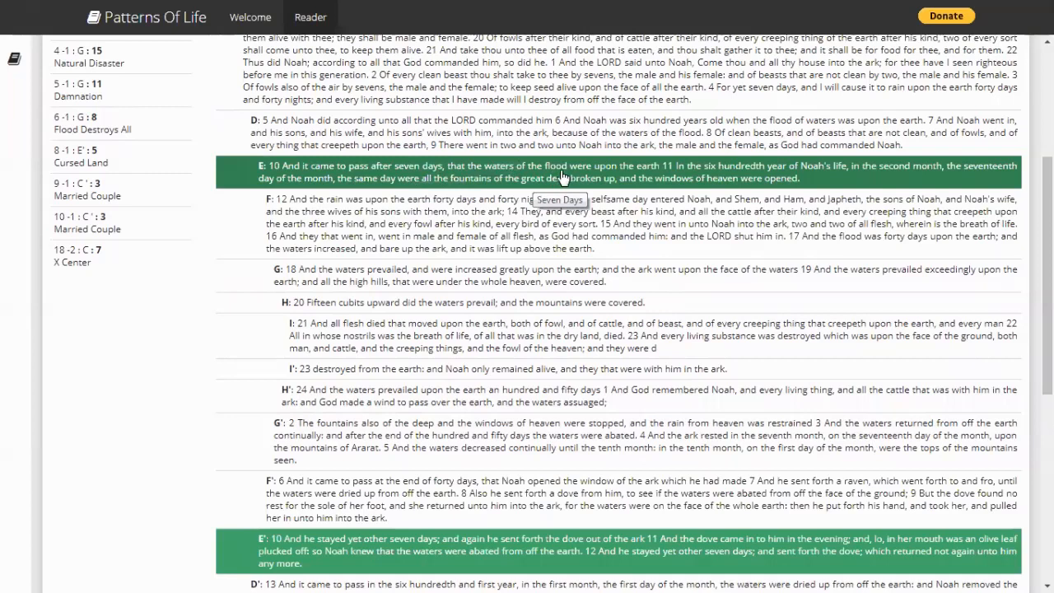
pyautogui.moveTo(427, 554)
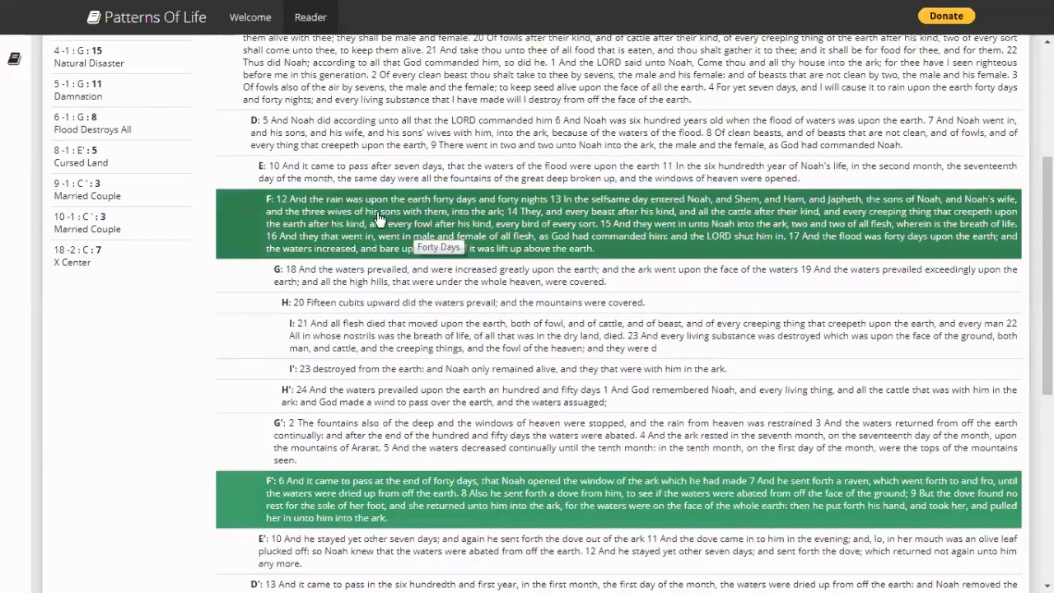
pyautogui.moveTo(449, 225)
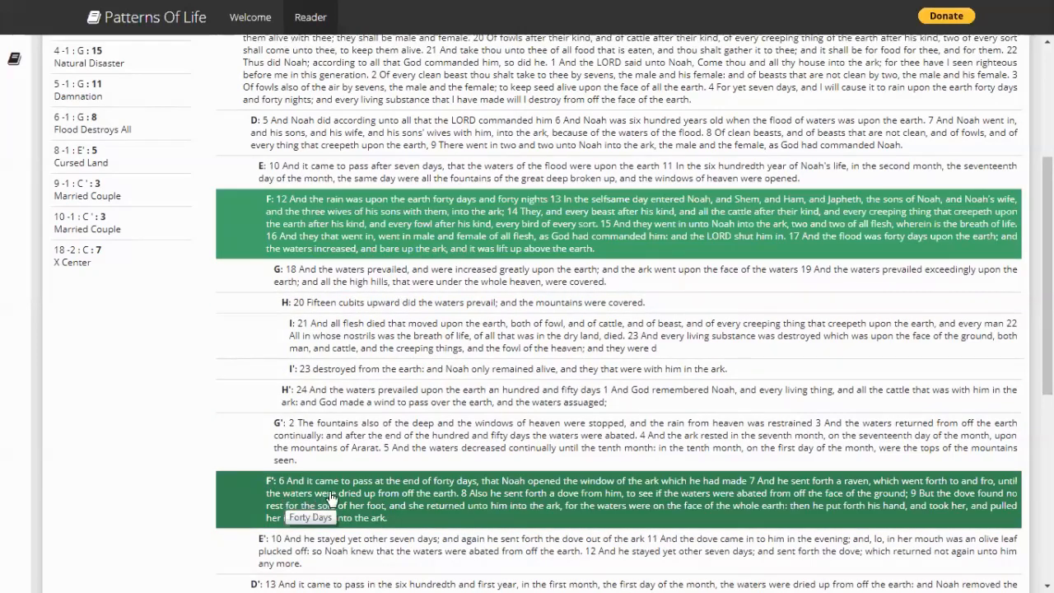
pyautogui.moveTo(550, 492)
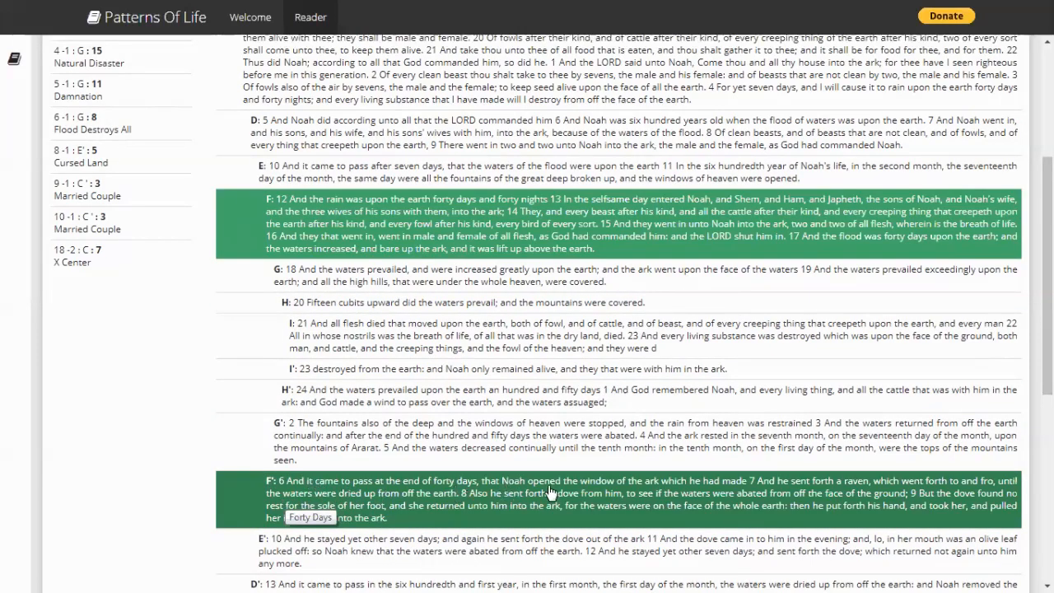
pyautogui.moveTo(733, 495)
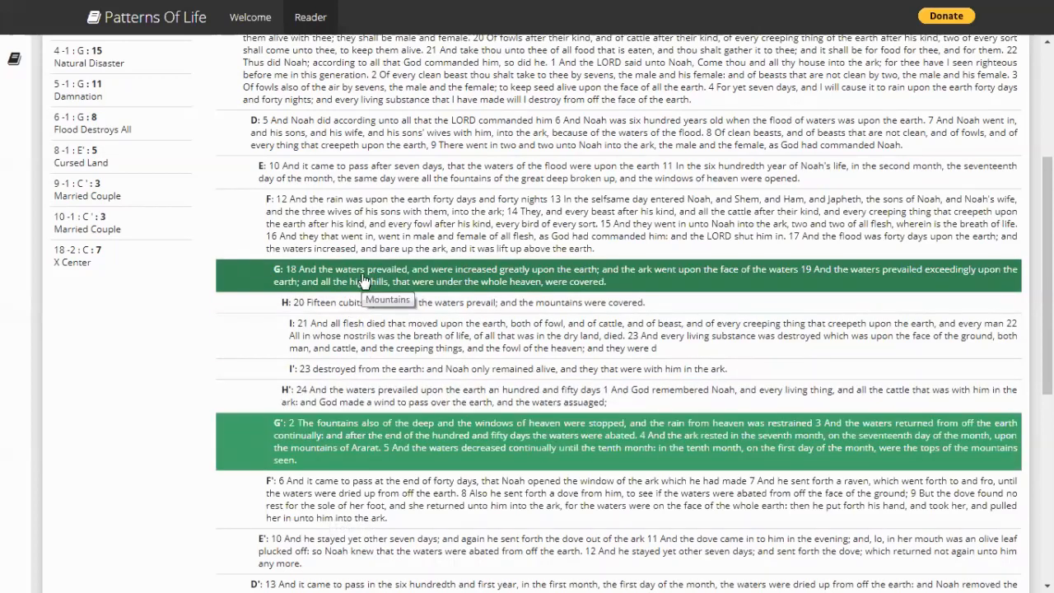
pyautogui.moveTo(420, 281)
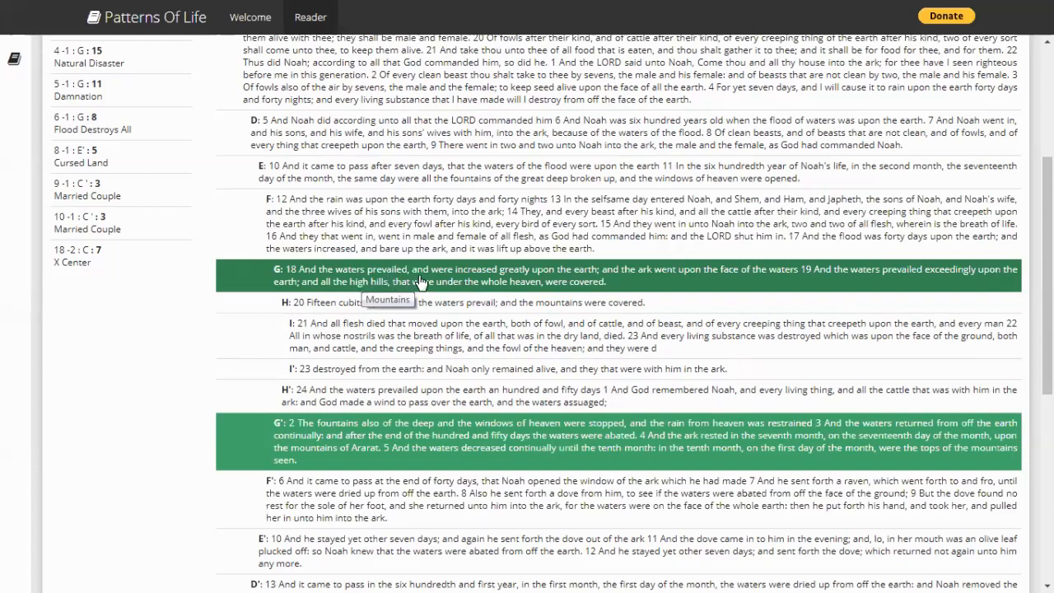
pyautogui.moveTo(459, 285)
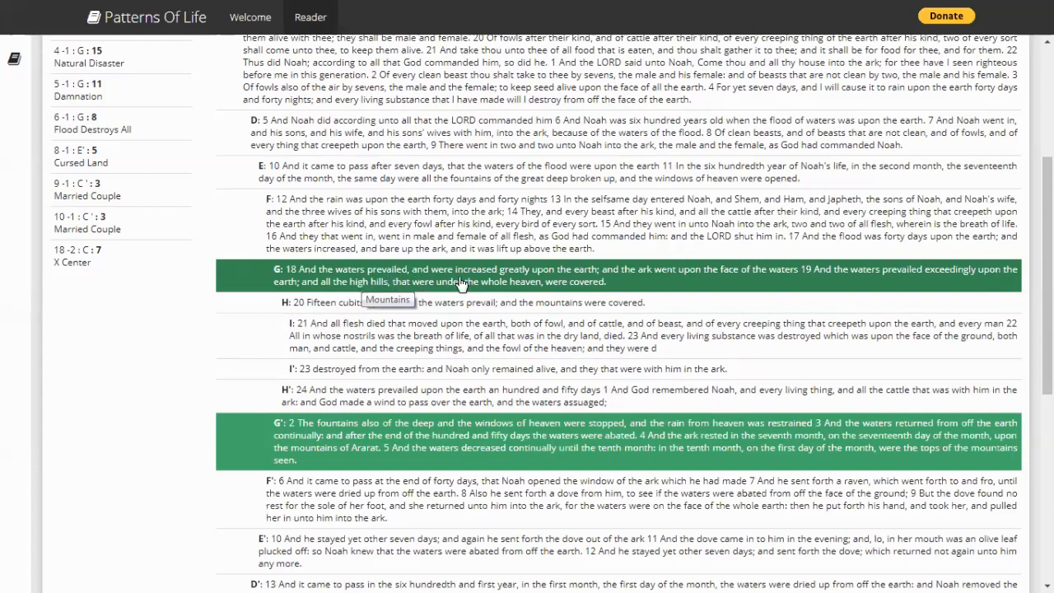
pyautogui.moveTo(379, 447)
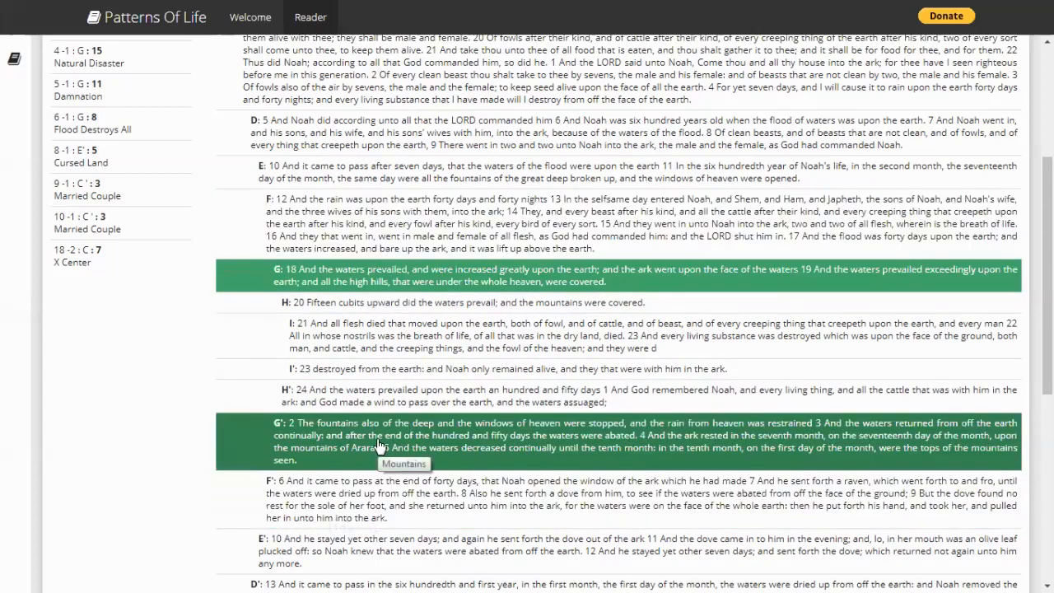
pyautogui.moveTo(952, 445)
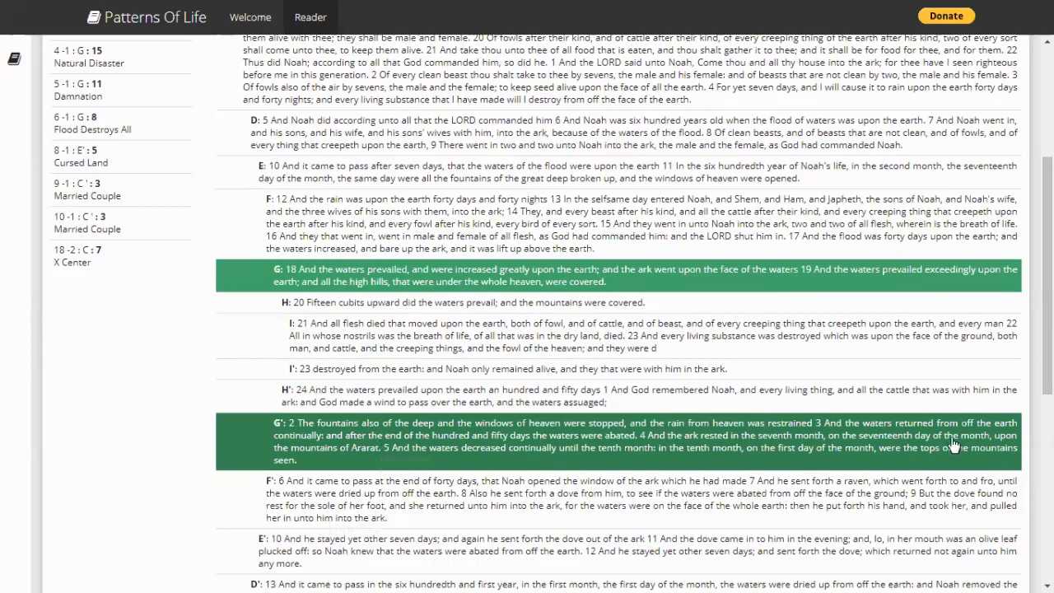
pyautogui.moveTo(309, 466)
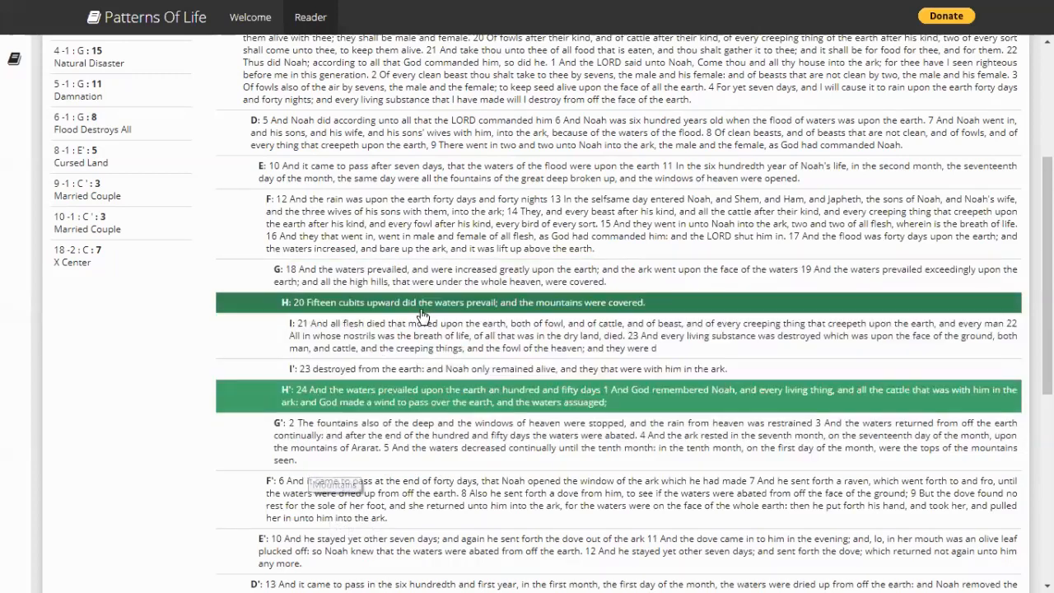
pyautogui.moveTo(424, 308)
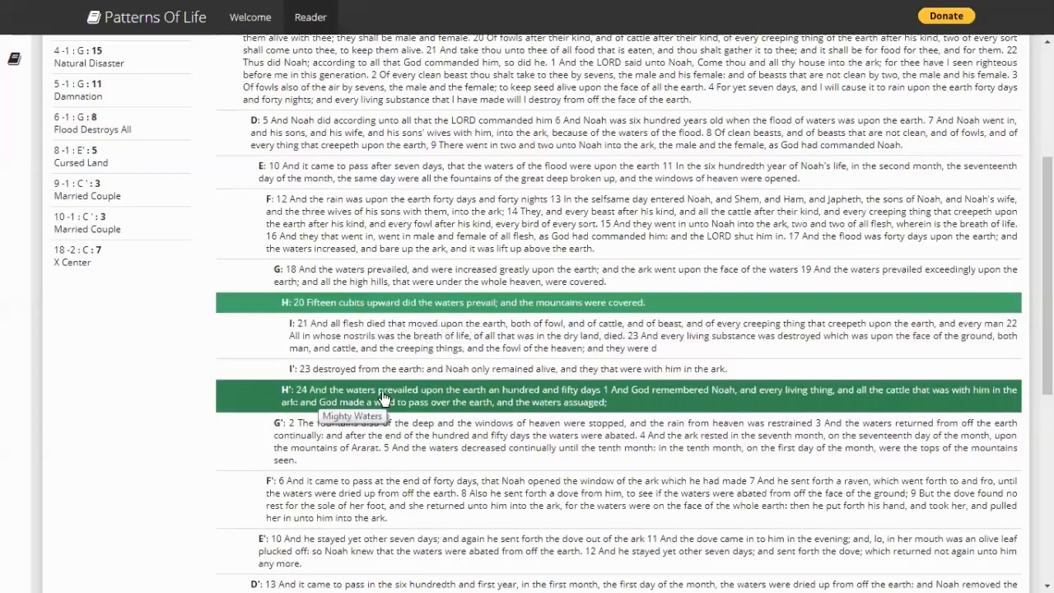
pyautogui.moveTo(573, 400)
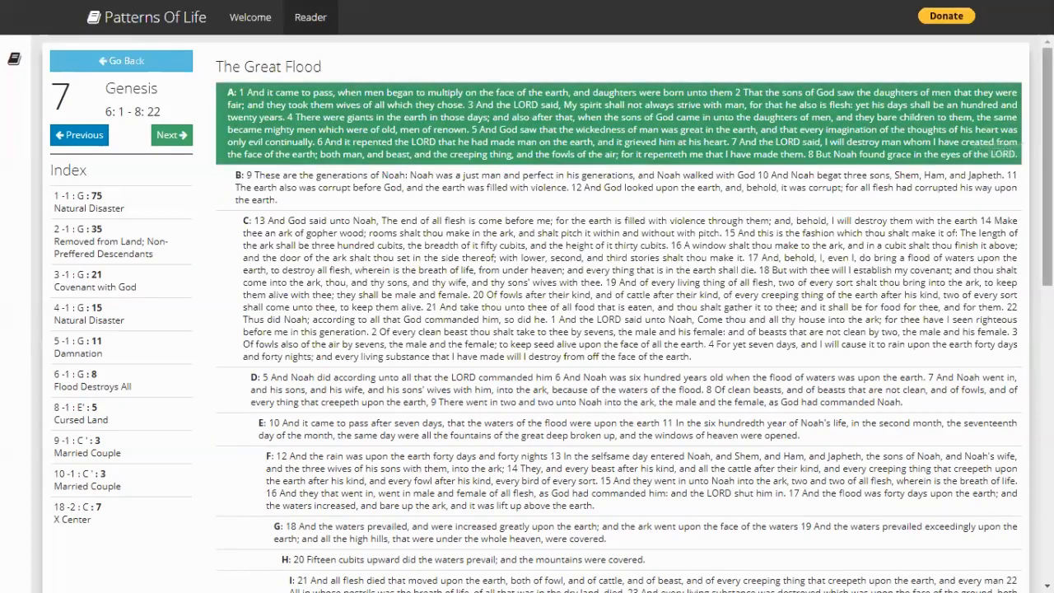
pyautogui.scroll(-3)
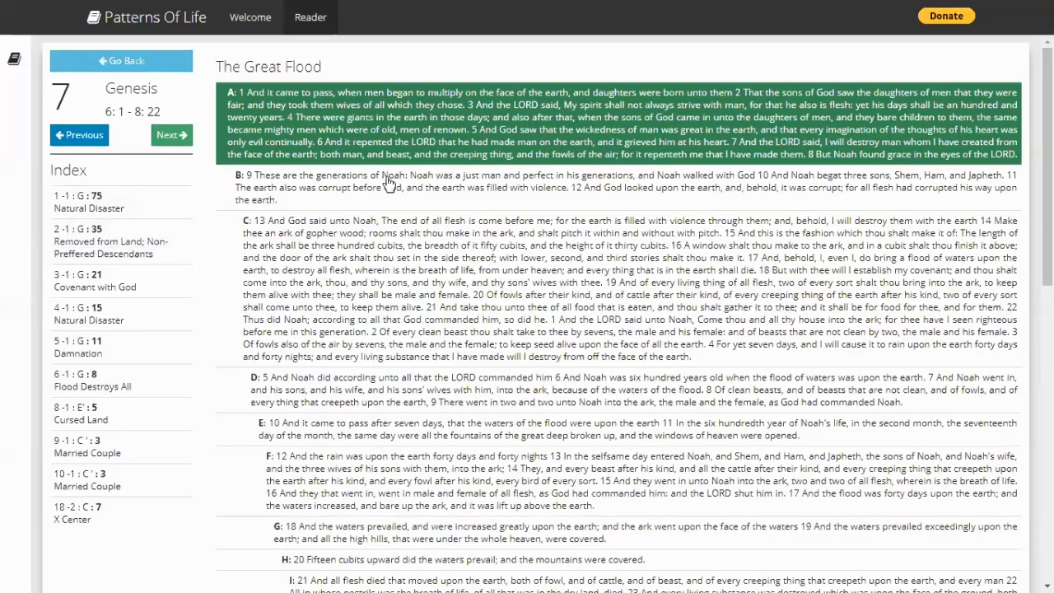
pyautogui.moveTo(626, 29)
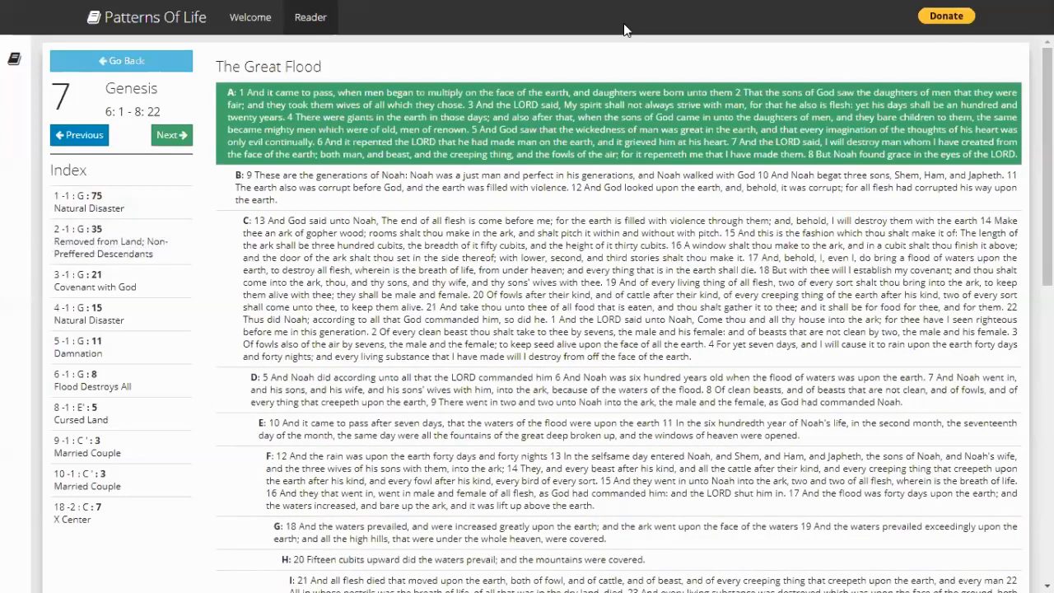
pyautogui.moveTo(80, 201)
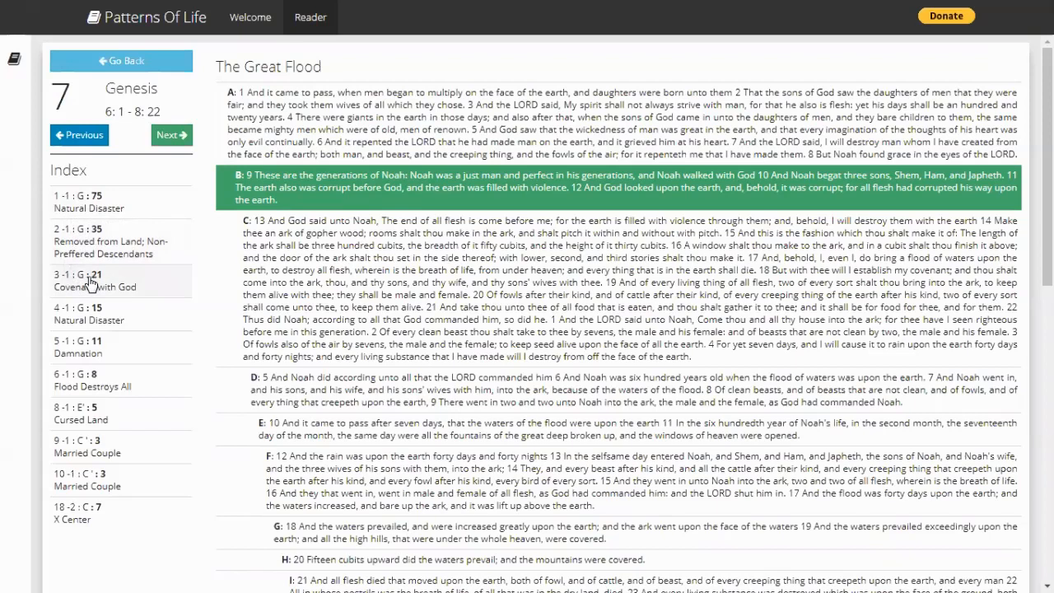
pyautogui.moveTo(76, 207)
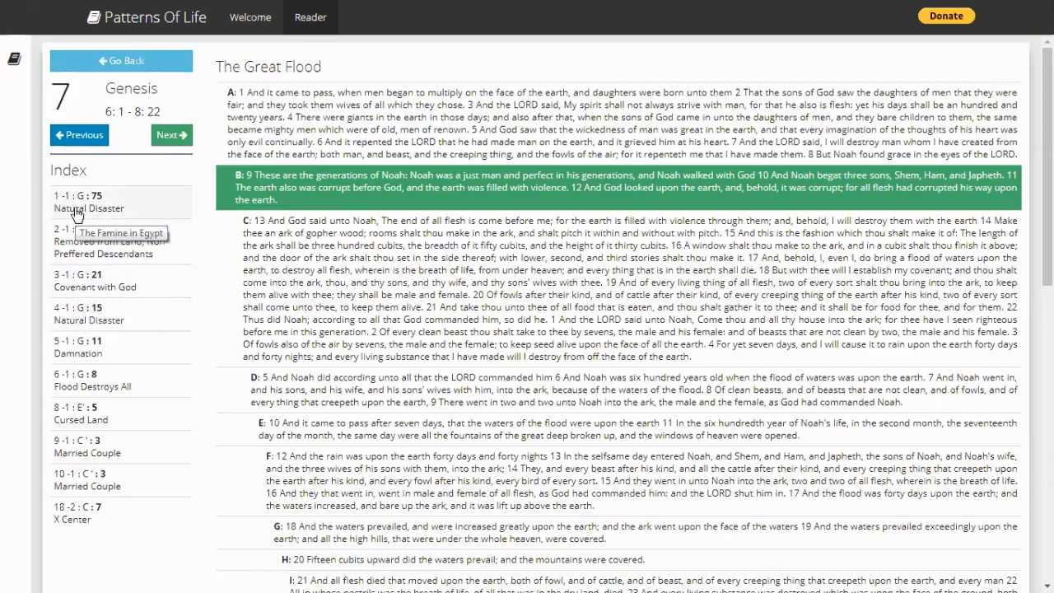
pyautogui.moveTo(86, 212)
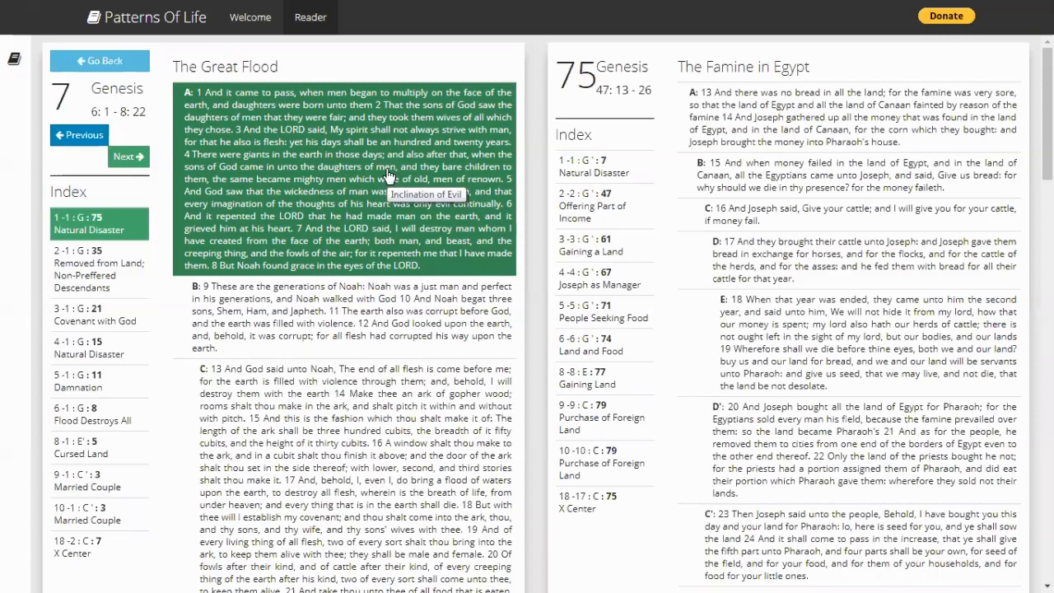
pyautogui.moveTo(392, 159)
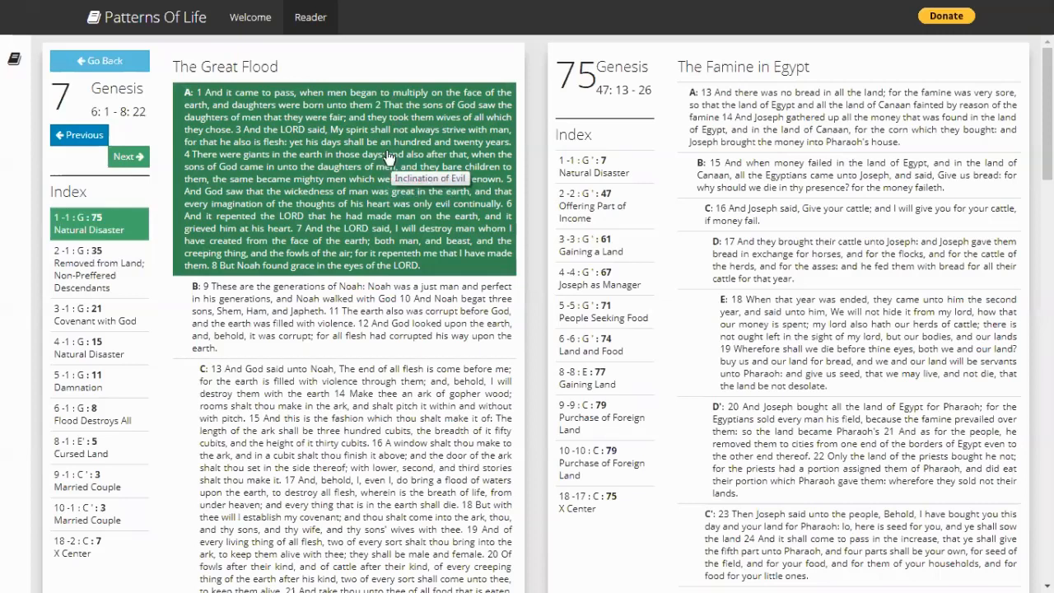
pyautogui.moveTo(346, 252)
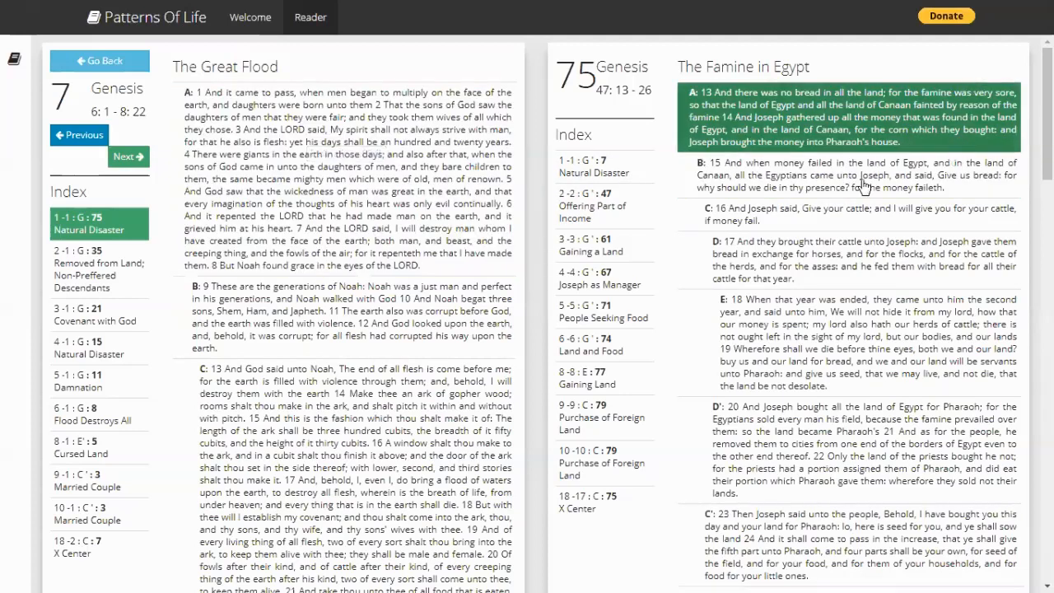
pyautogui.moveTo(838, 113)
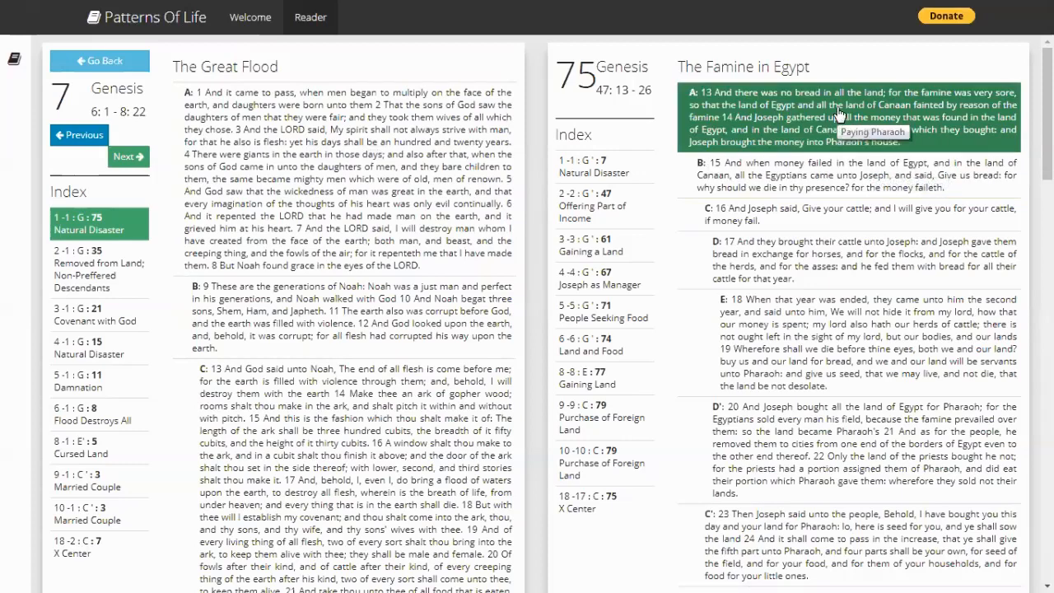
pyautogui.moveTo(658, 31)
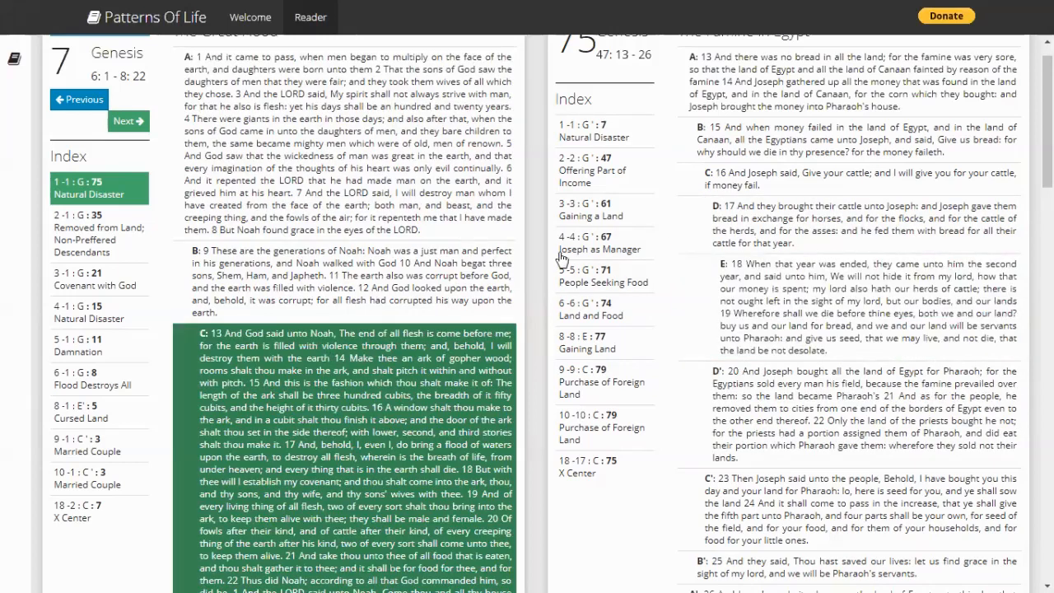
# Scroll the Index and open the Covenant with God entry, Genesis 17, beside The Great Flood
pyautogui.scroll(-3)
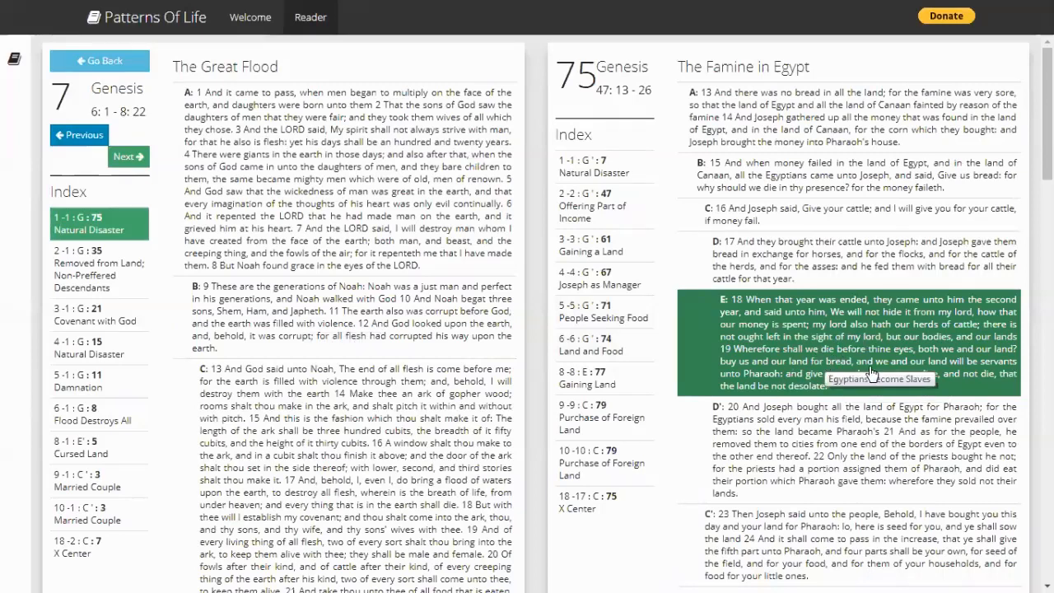
pyautogui.moveTo(906, 363)
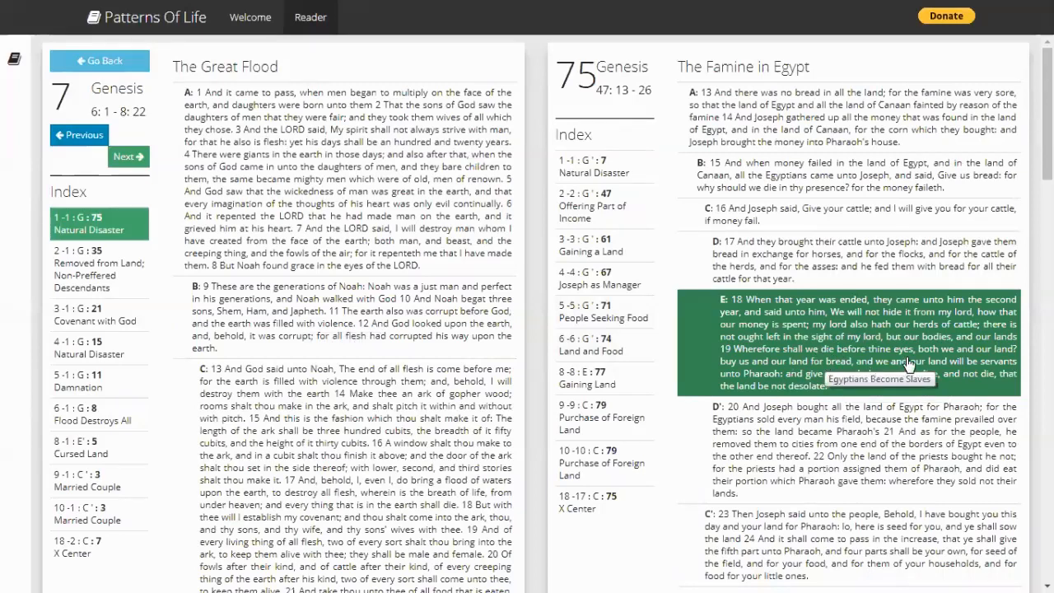
pyautogui.click(346, 319)
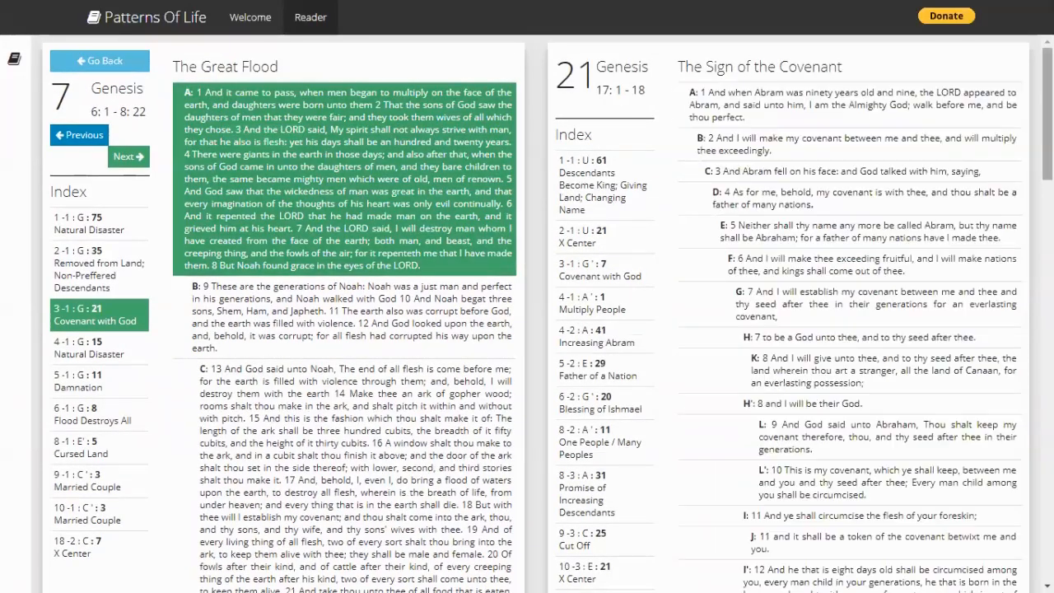
# Scroll through both panels comparing The Sign of the Covenant with The Great Flood
pyautogui.scroll(-3)
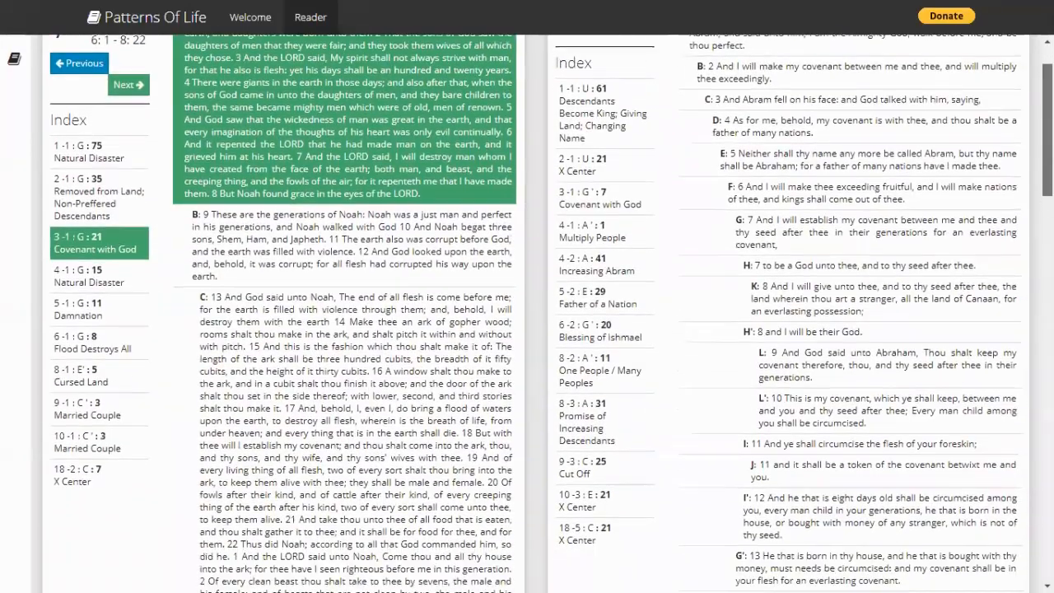
pyautogui.scroll(-3)
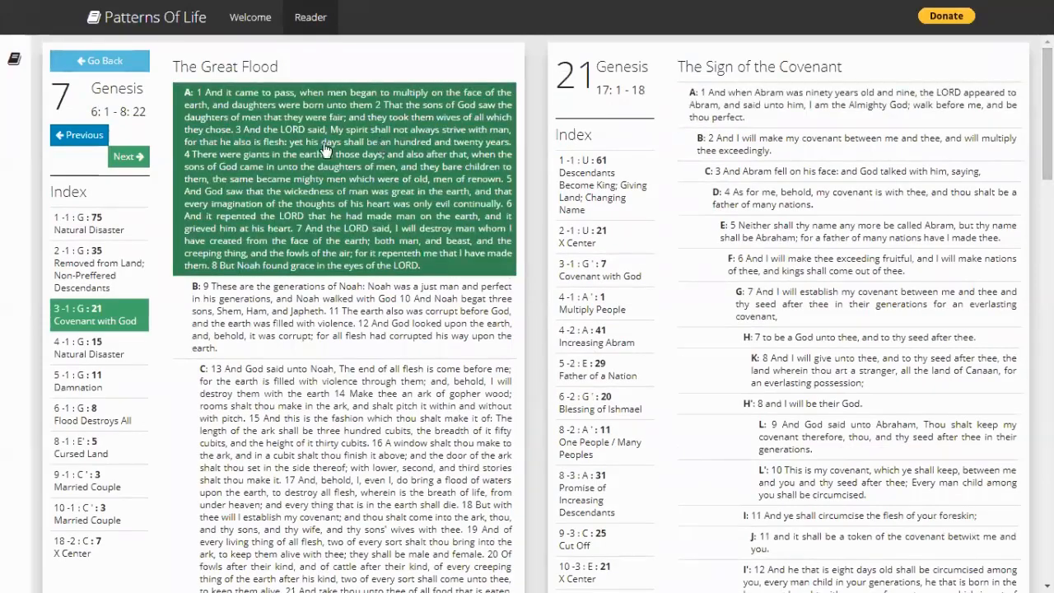
pyautogui.scroll(-3)
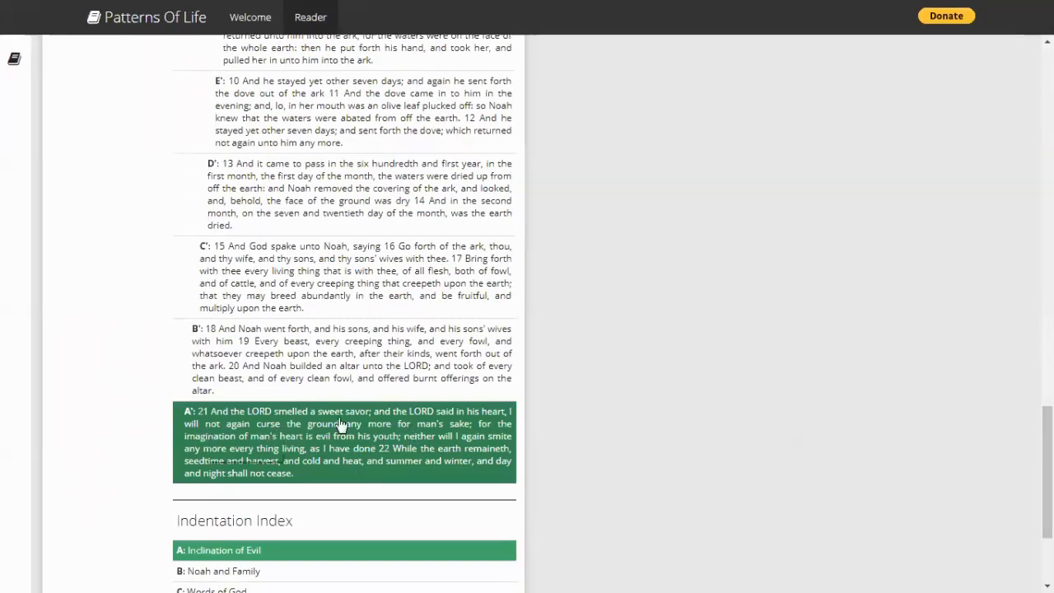
pyautogui.moveTo(259, 461)
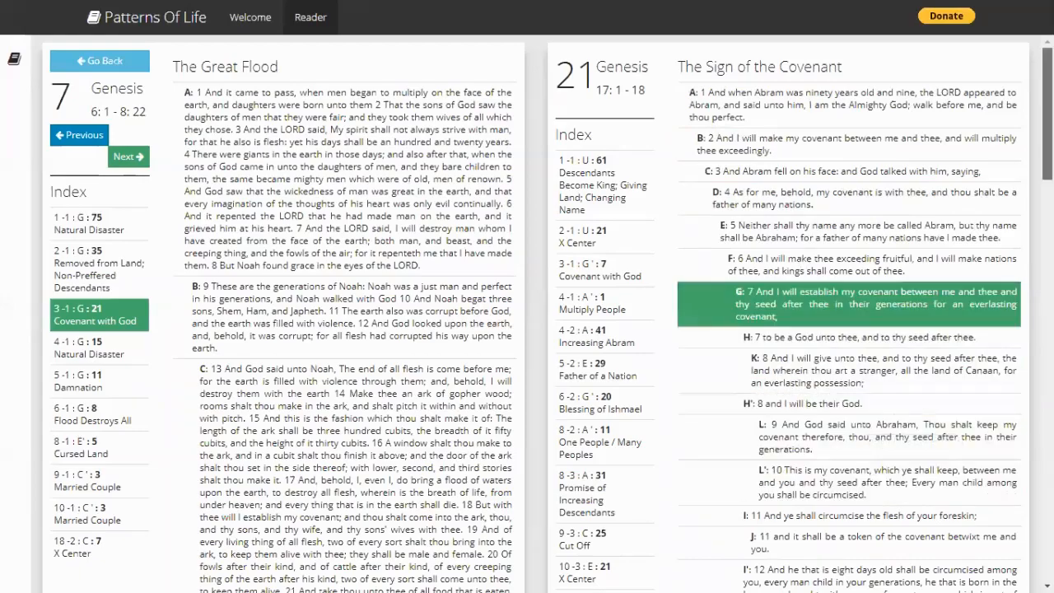
pyautogui.scroll(-3)
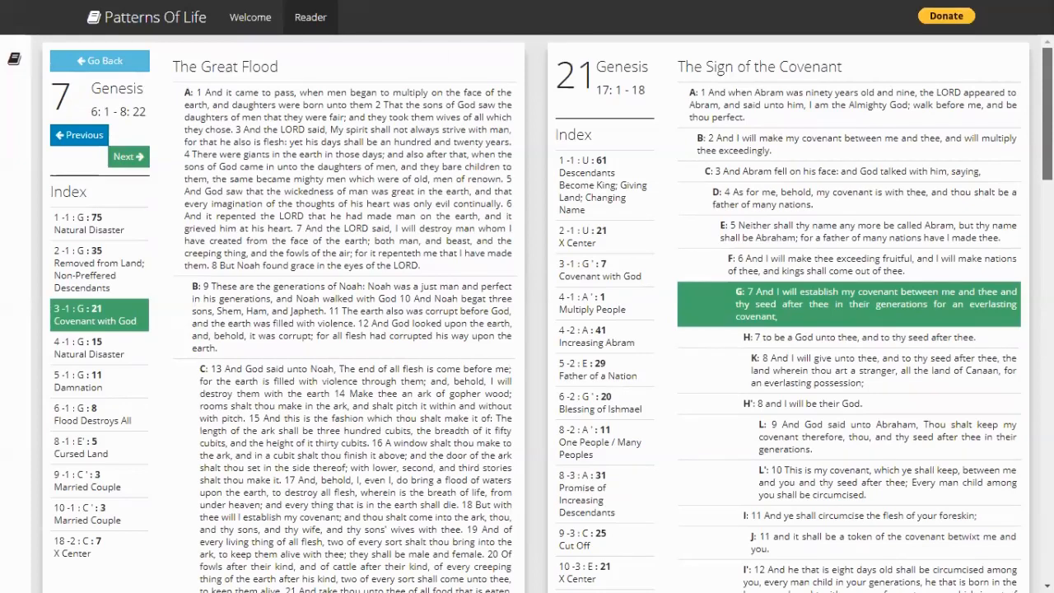
pyautogui.scroll(-3)
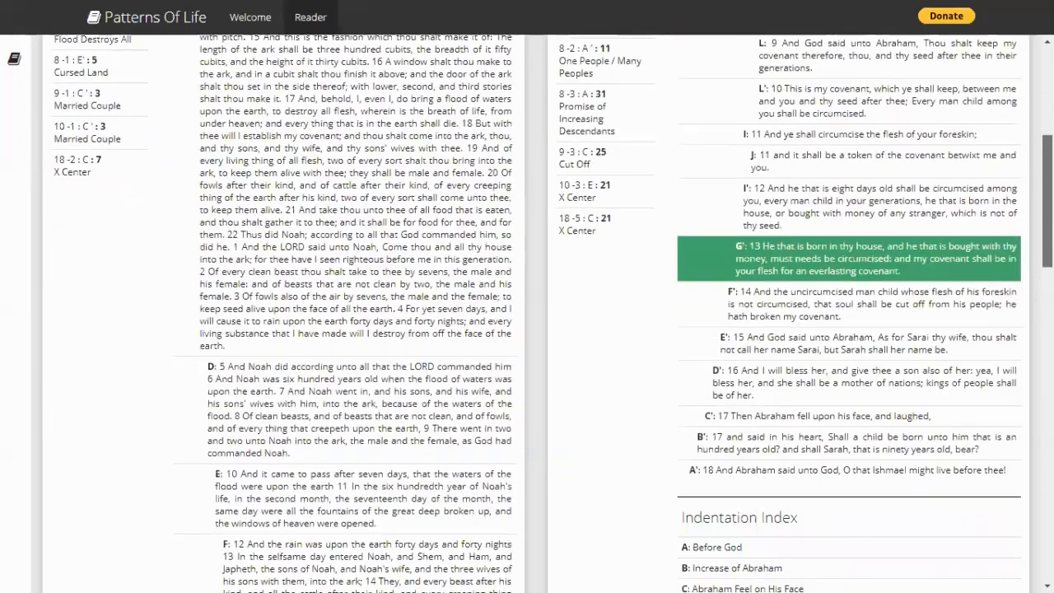
pyautogui.scroll(-3)
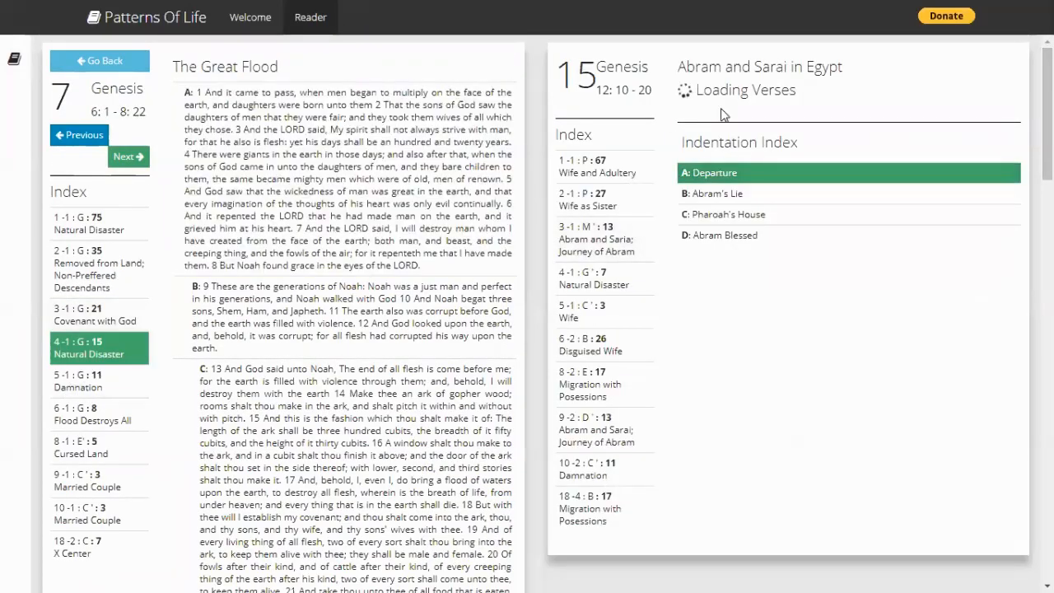
pyautogui.moveTo(862, 79)
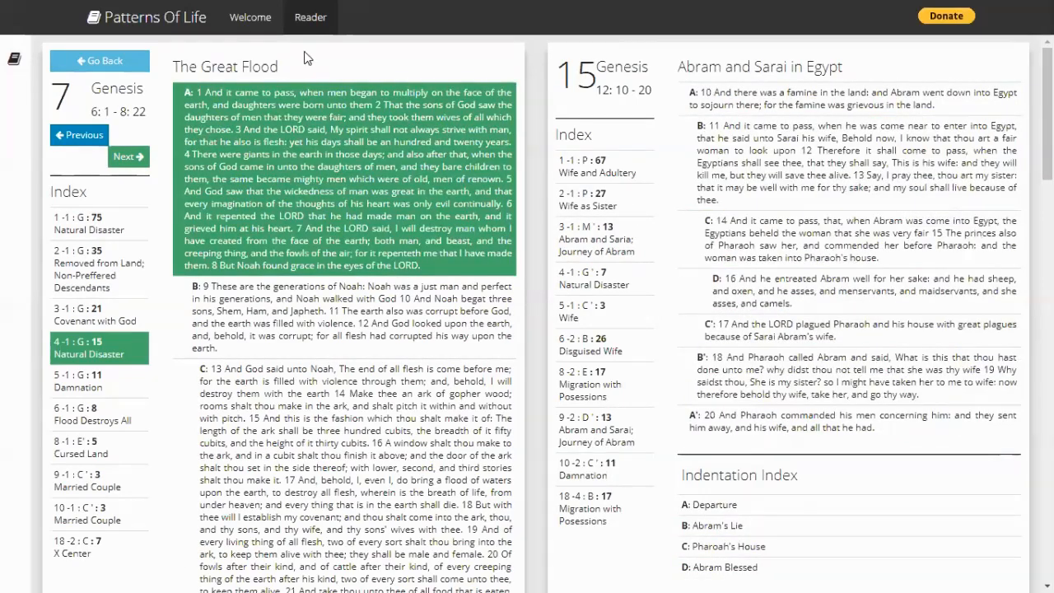
# Scroll the Abram and Sarai in Egypt panel, then return to the welcome page
pyautogui.scroll(-3)
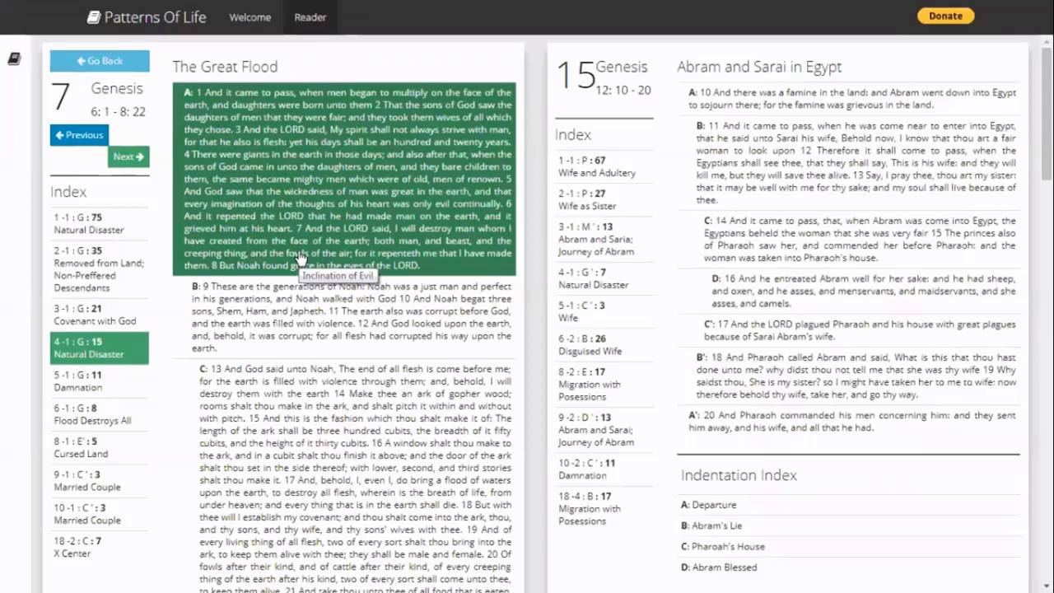
pyautogui.click(249, 16)
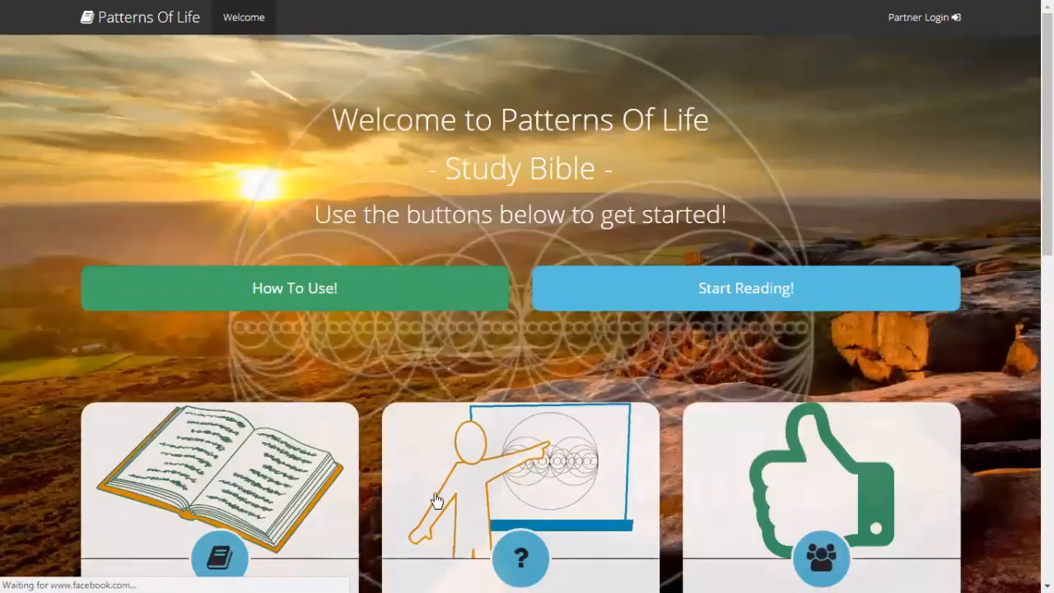
# Scroll down to the Contact Us form and activate the Email Address field
pyautogui.scroll(-3)
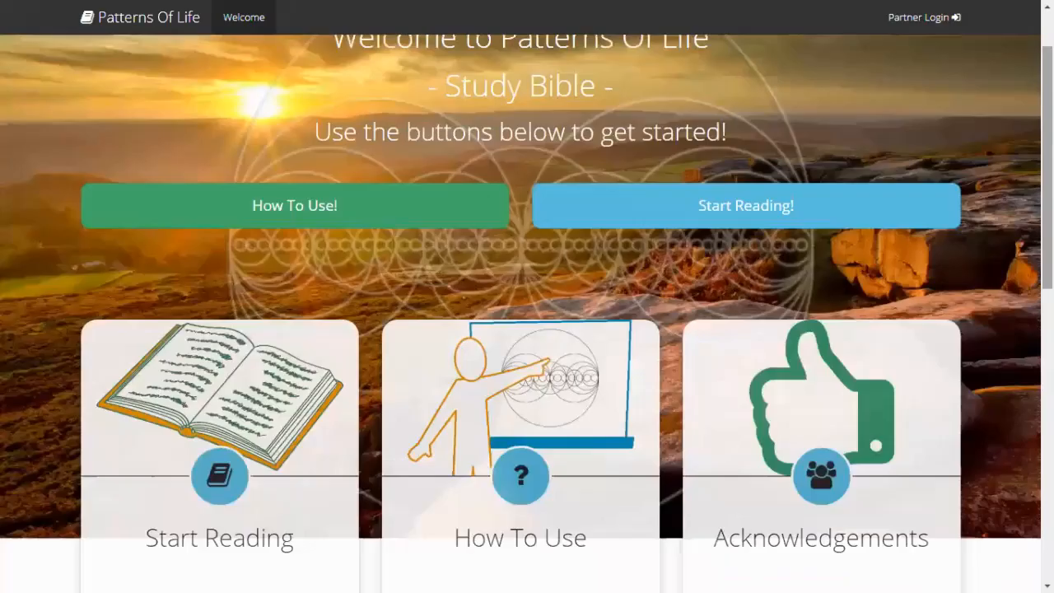
pyautogui.scroll(-3)
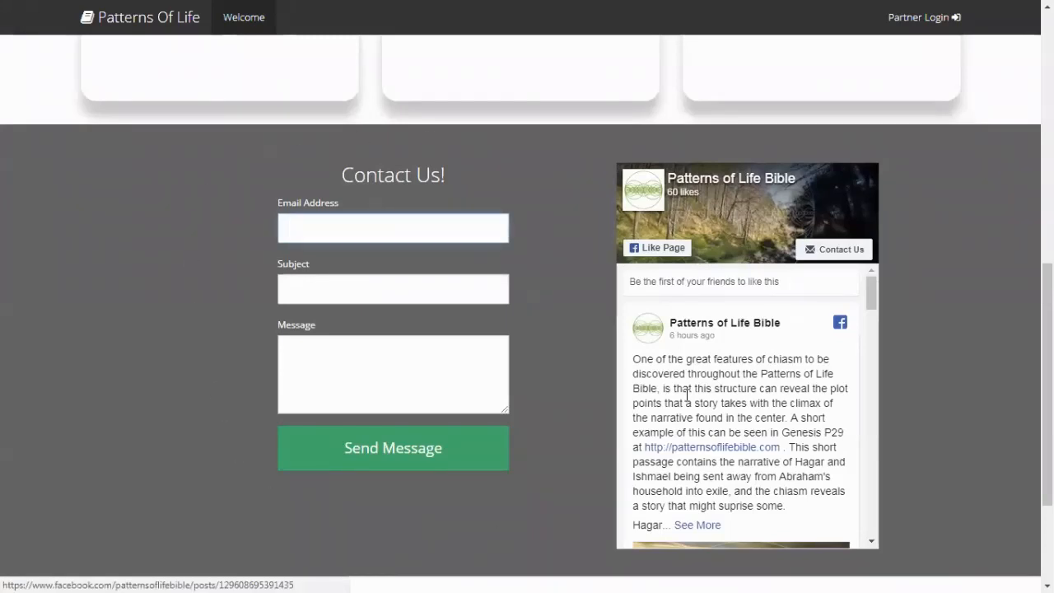
pyautogui.click(393, 228)
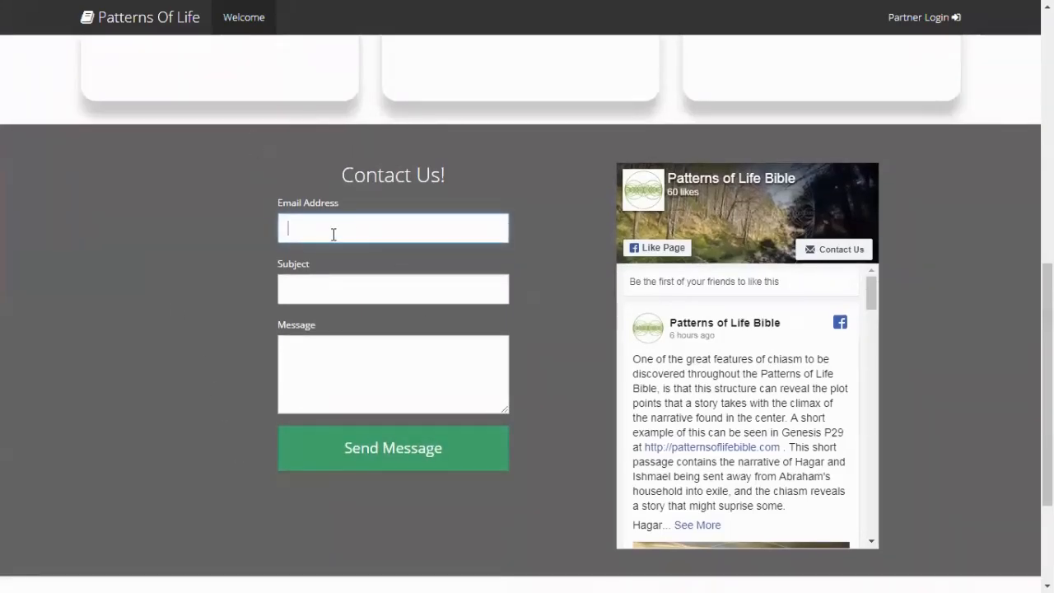